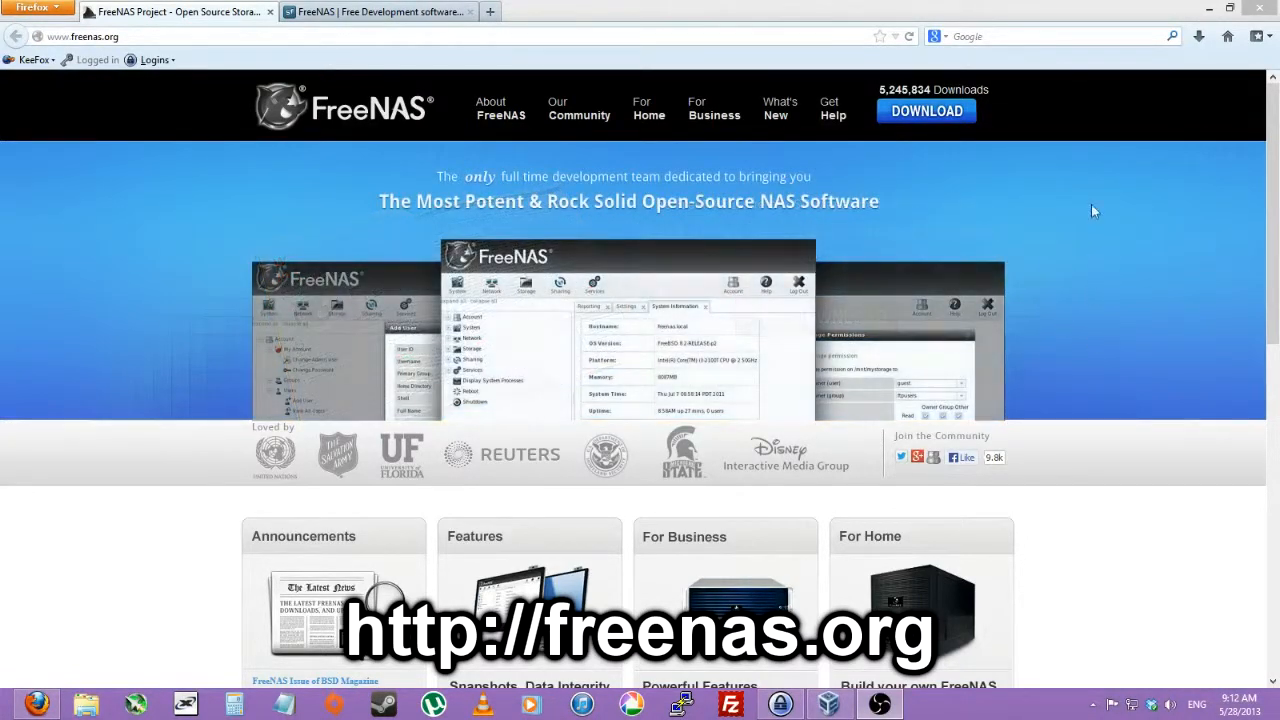
Step: Reach the Download Files page listing the 64-bit CD installer FreeNAS-8.3.1-RELEASE-p2-x64.iso
click(82, 36)
text(/download-releases.html)
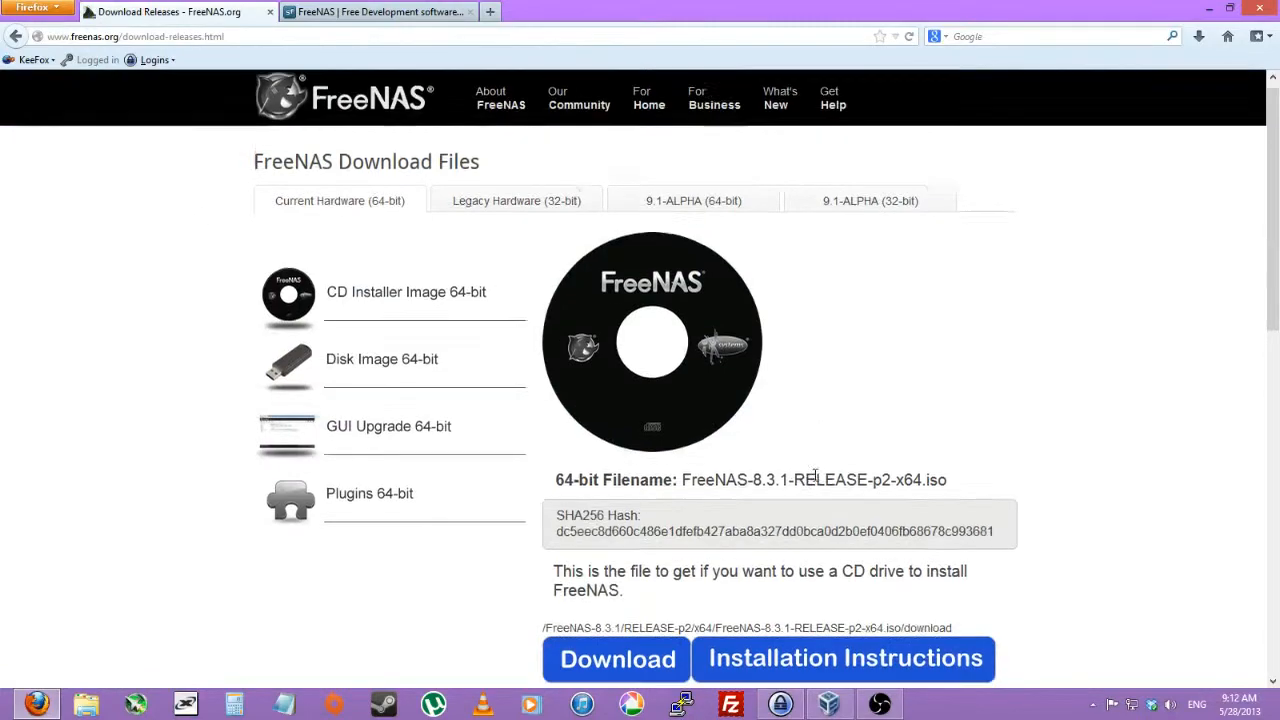
scroll(down, 3)
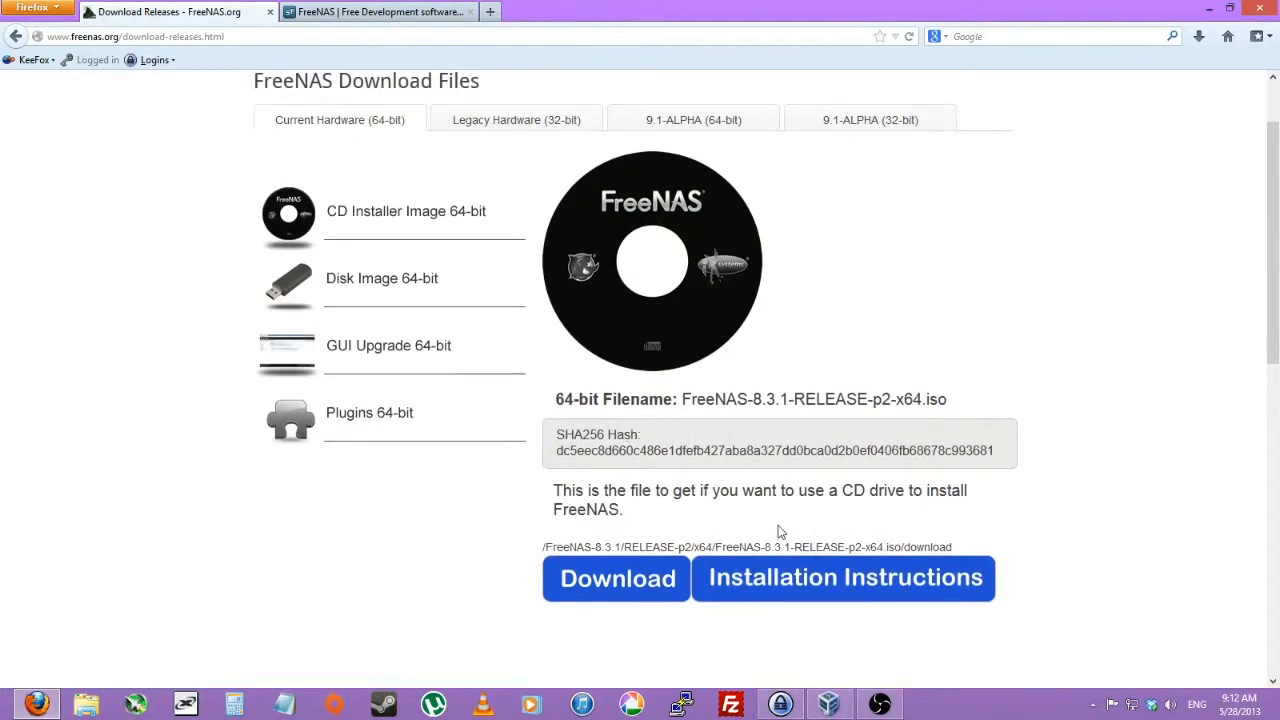
scroll(up, 3)
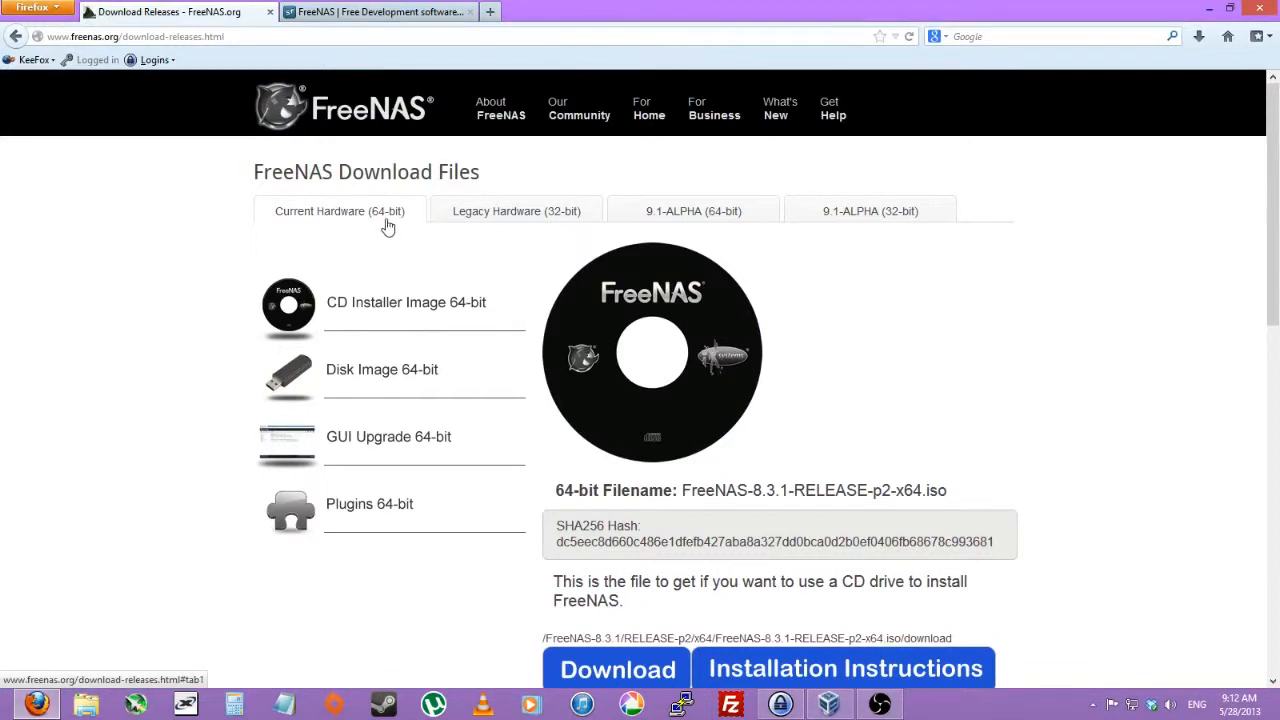
mouse_move(540, 236)
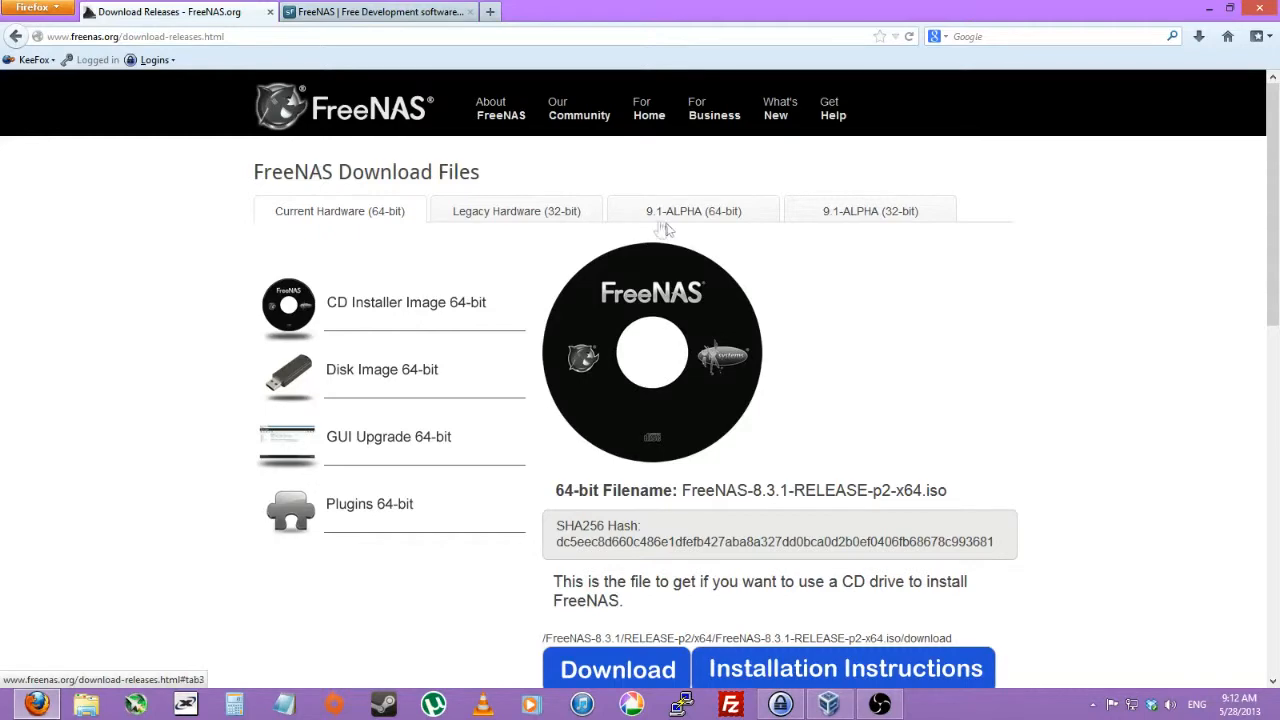
scroll(down, 3)
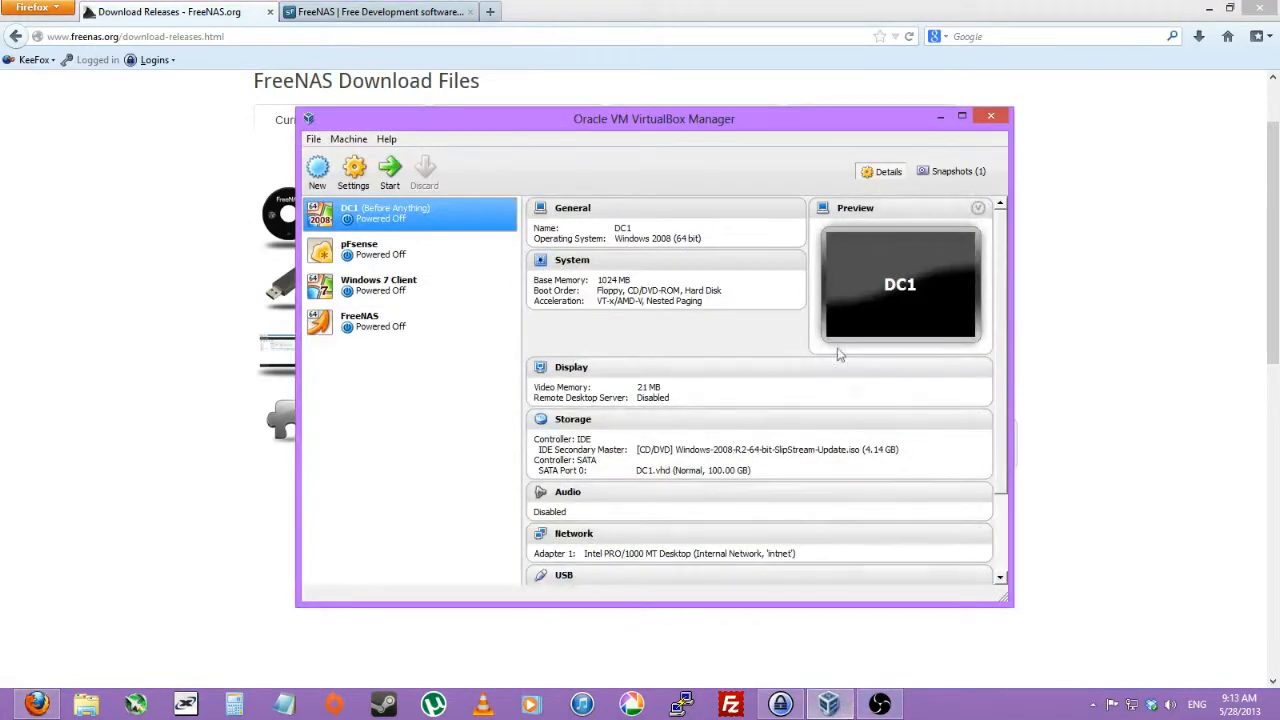
mouse_move(316, 168)
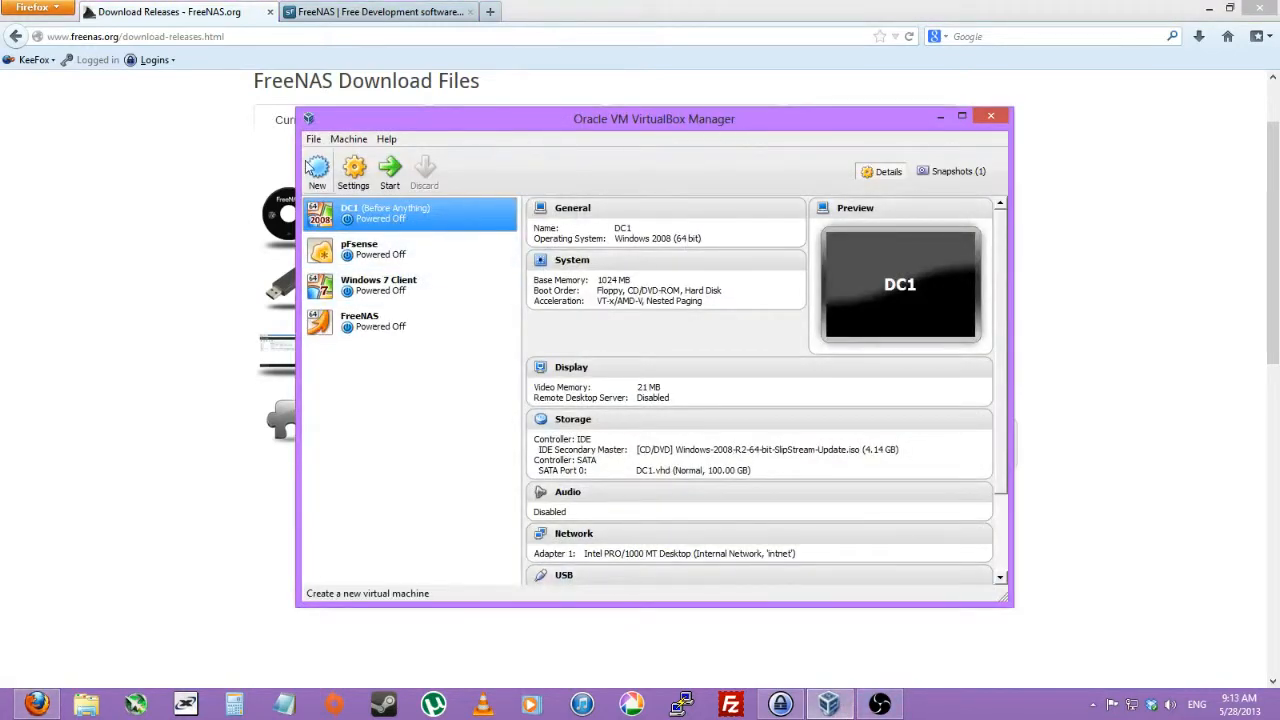
Step: Create a new VM named FreeNas-YouTube with type BSD and version FreeBSD (64 bit)
click(316, 164)
text(FreeNas-YouTube)
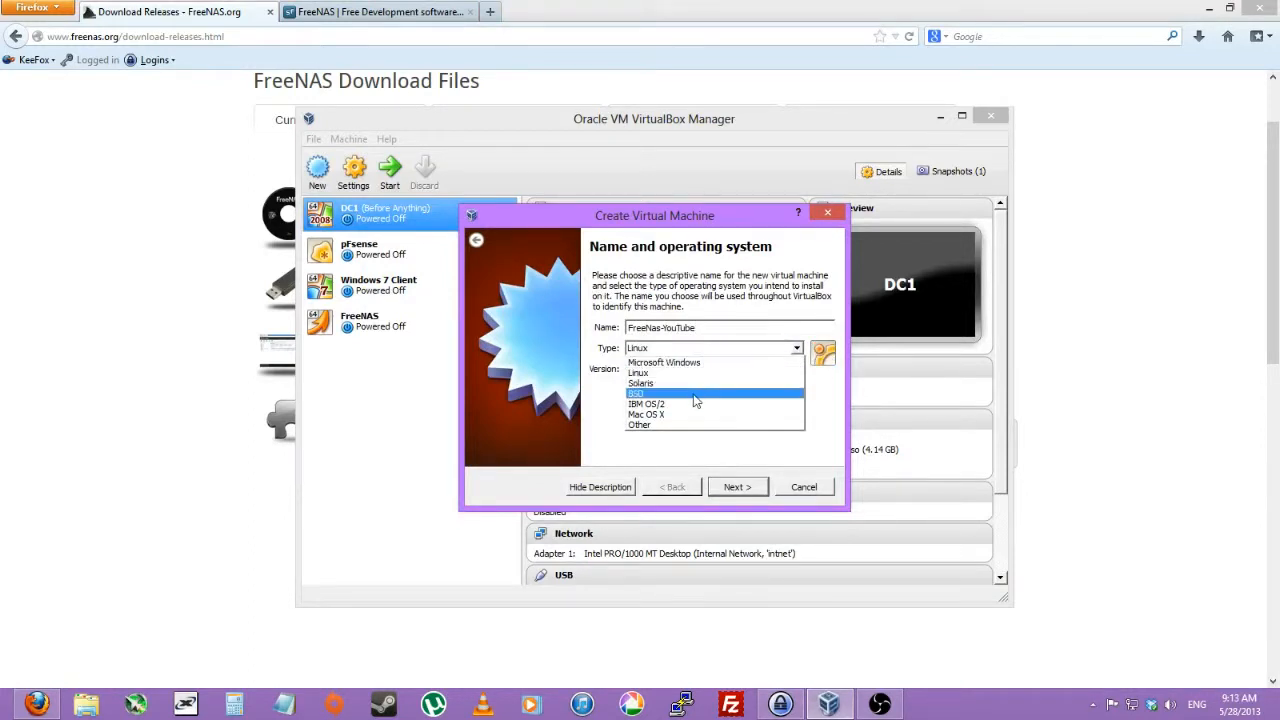
click(658, 394)
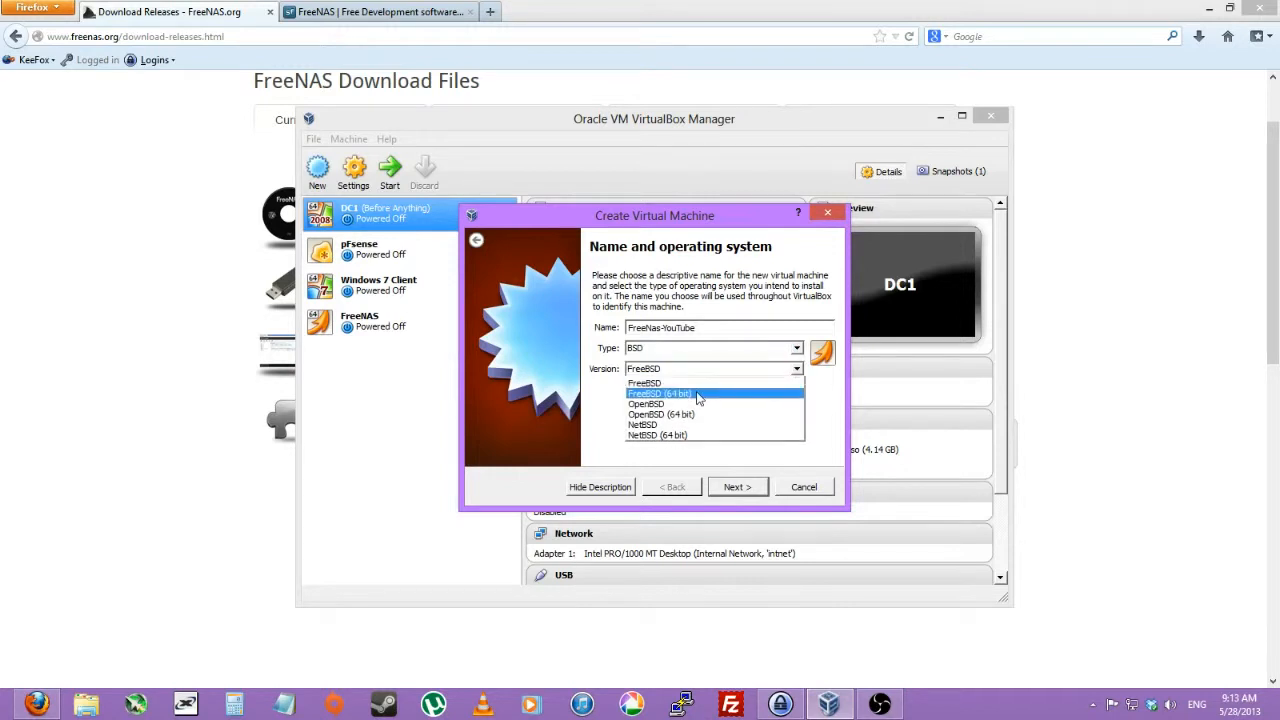
click(696, 392)
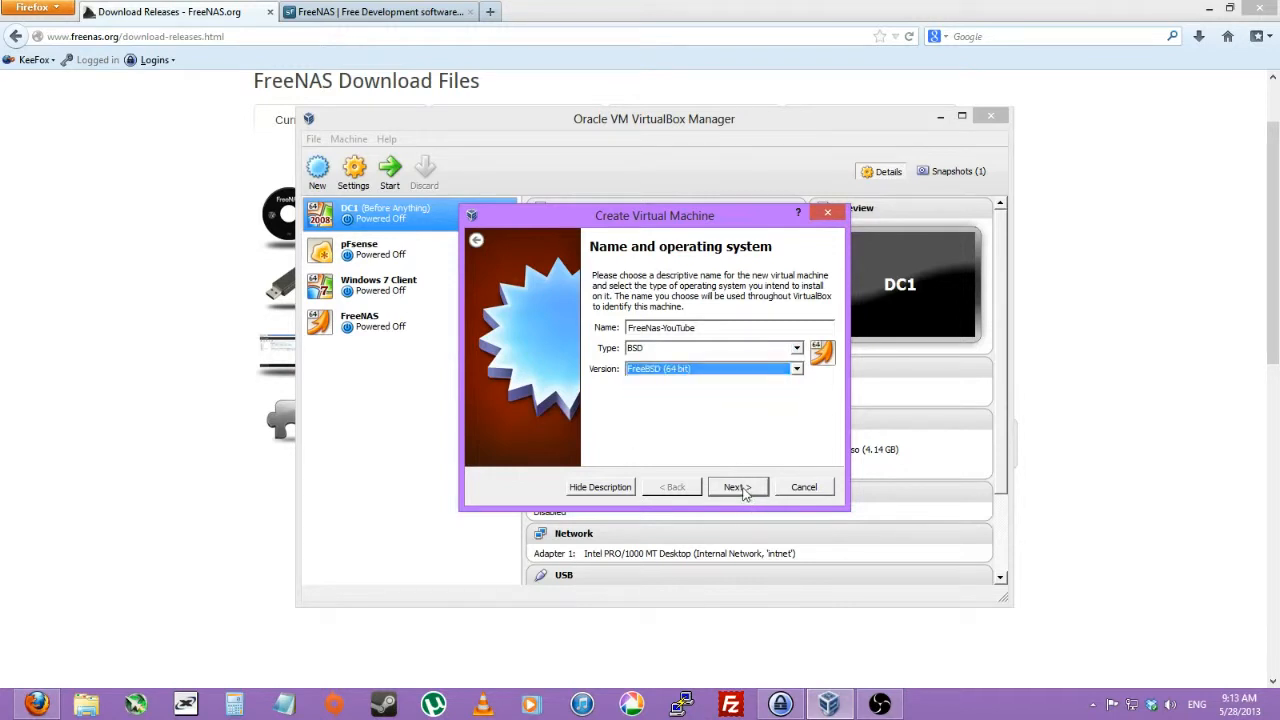
click(736, 486)
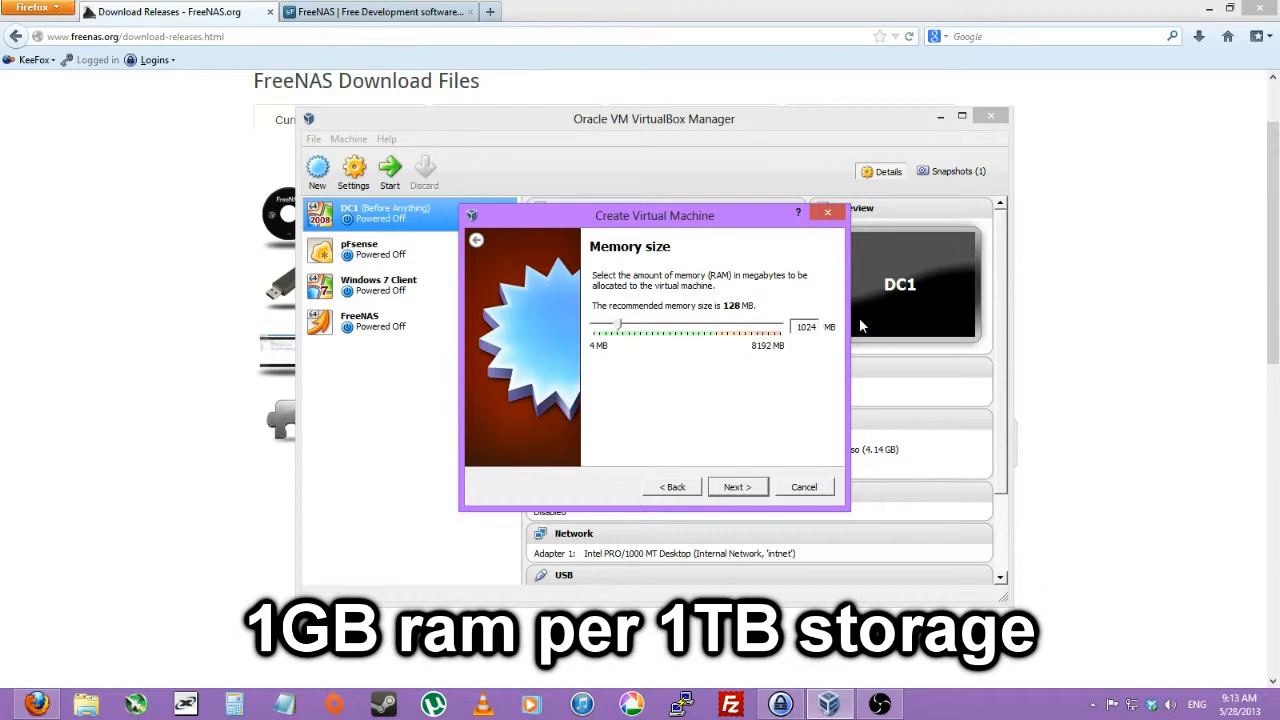
mouse_move(736, 494)
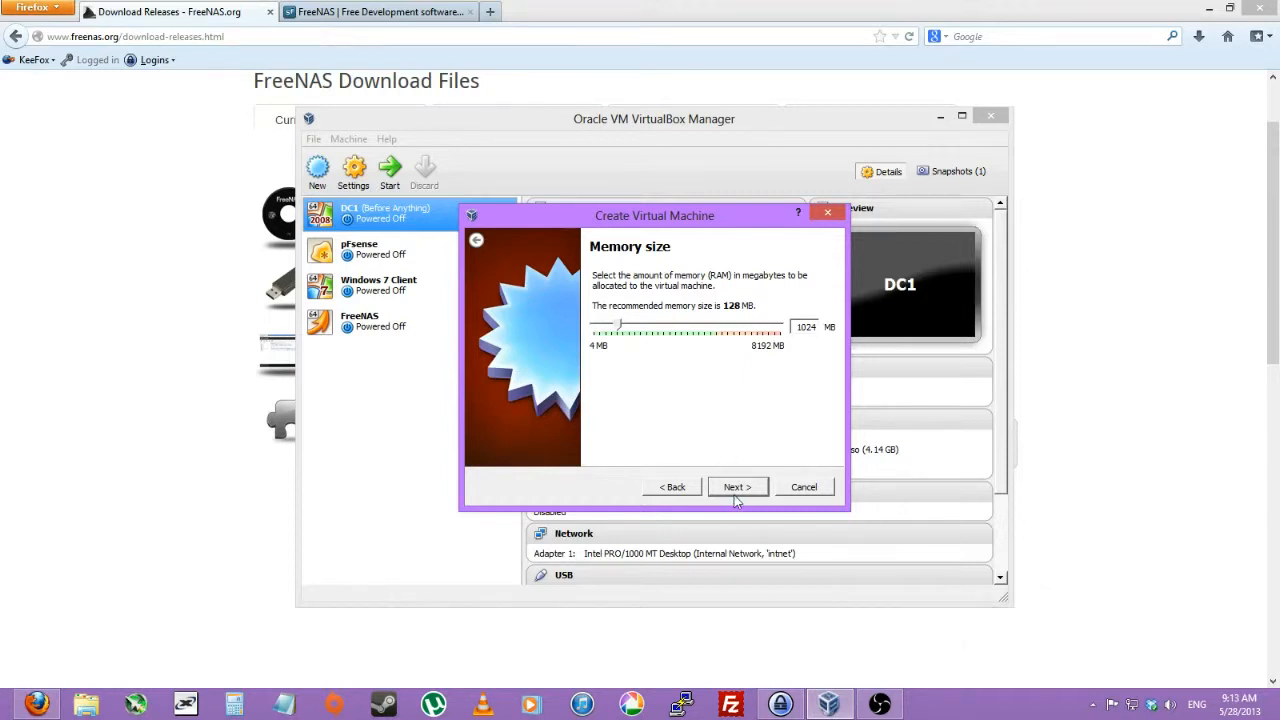
Step: Keep the VM's memory at 1024 MB and continue to the hard drive step
click(736, 486)
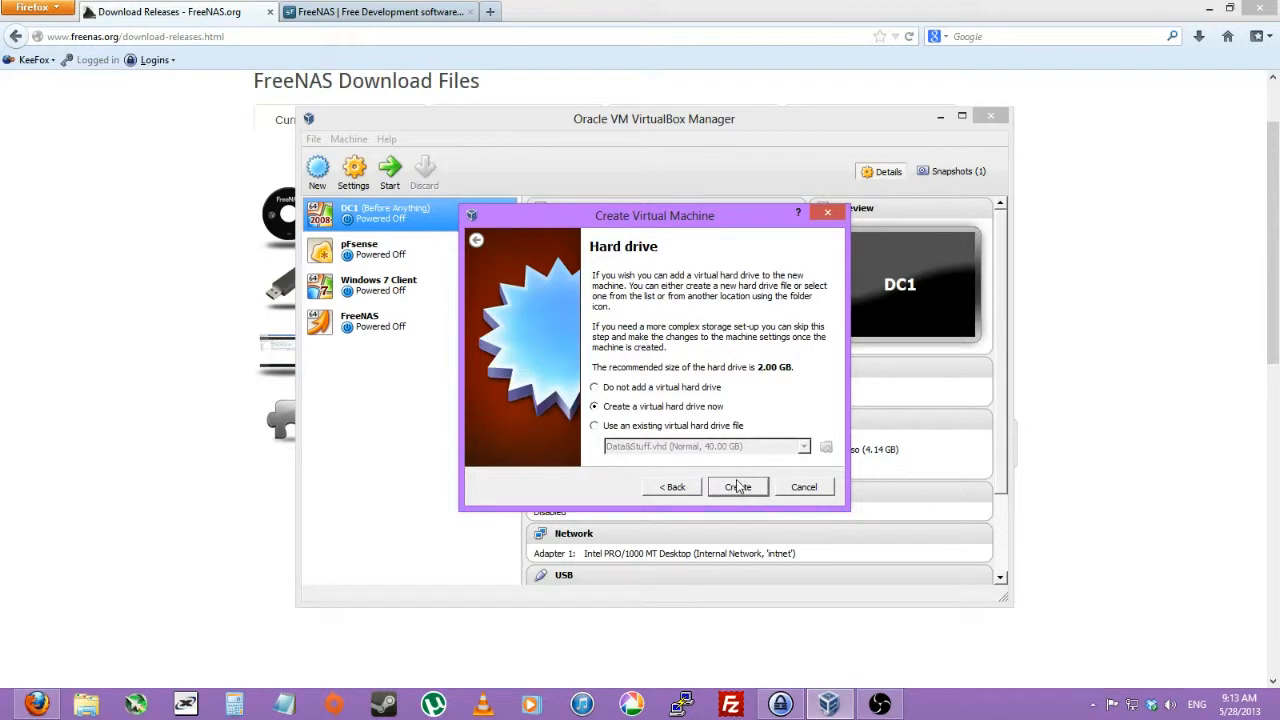
mouse_move(736, 486)
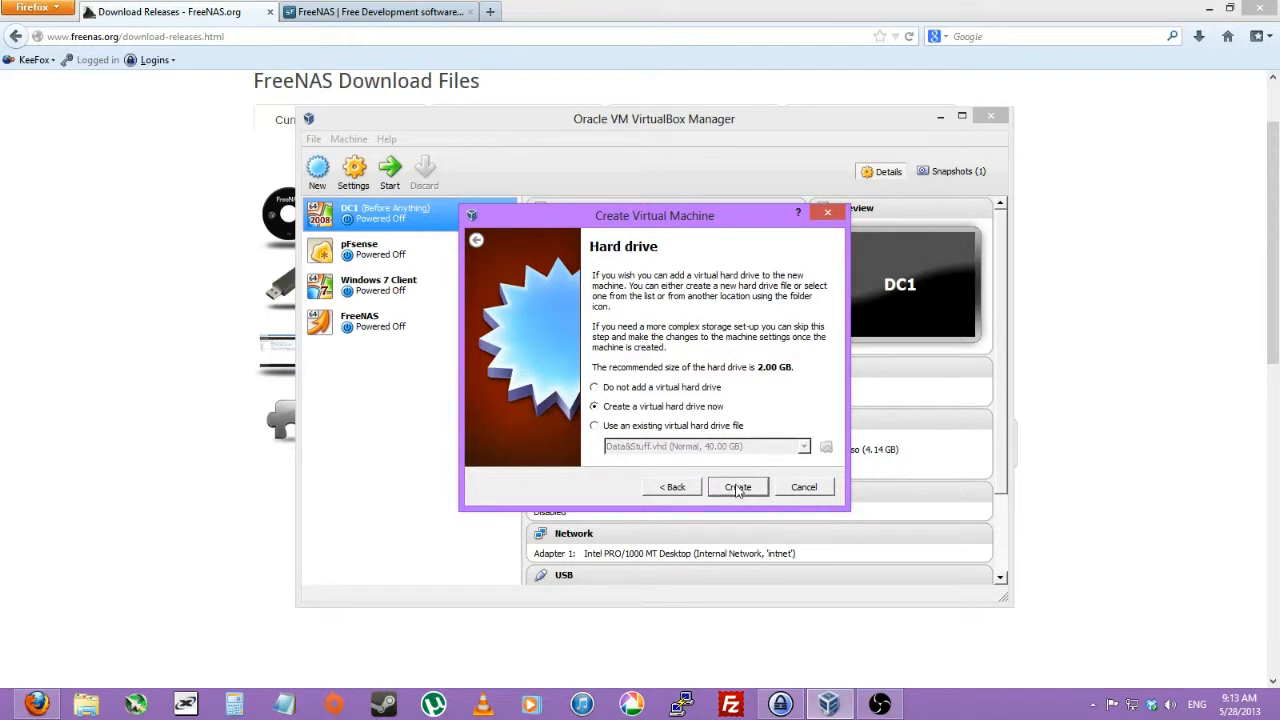
mouse_move(736, 486)
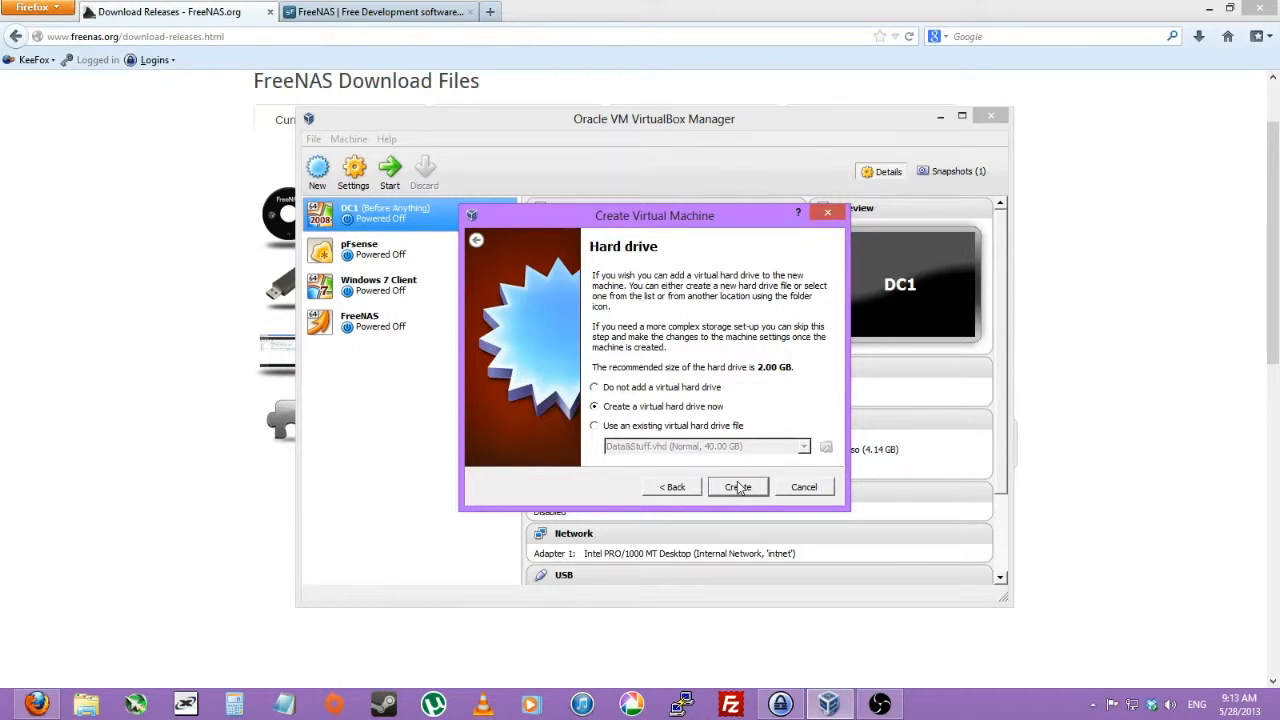
Step: Confirm creating a new virtual hard drive now for the VM
click(738, 486)
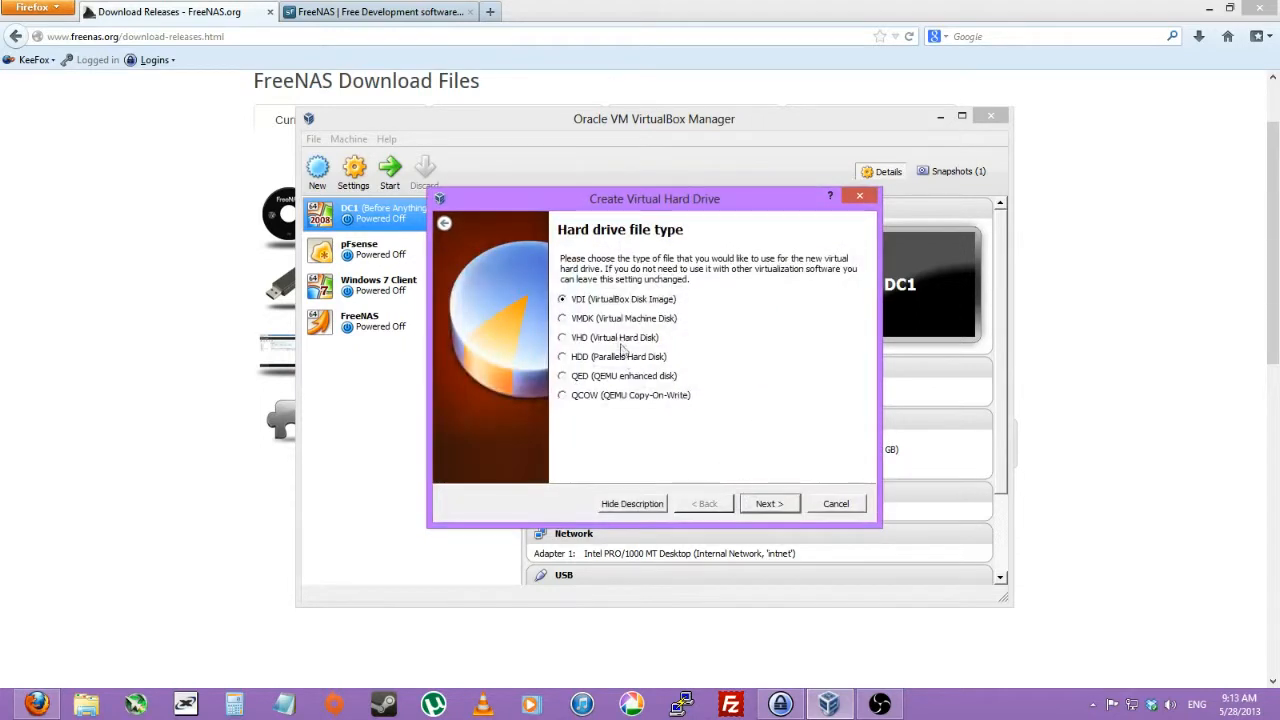
Step: Create an 8.00 GB dynamically allocated VDI disk and finish the FreeNas-YouTube VM
click(768, 504)
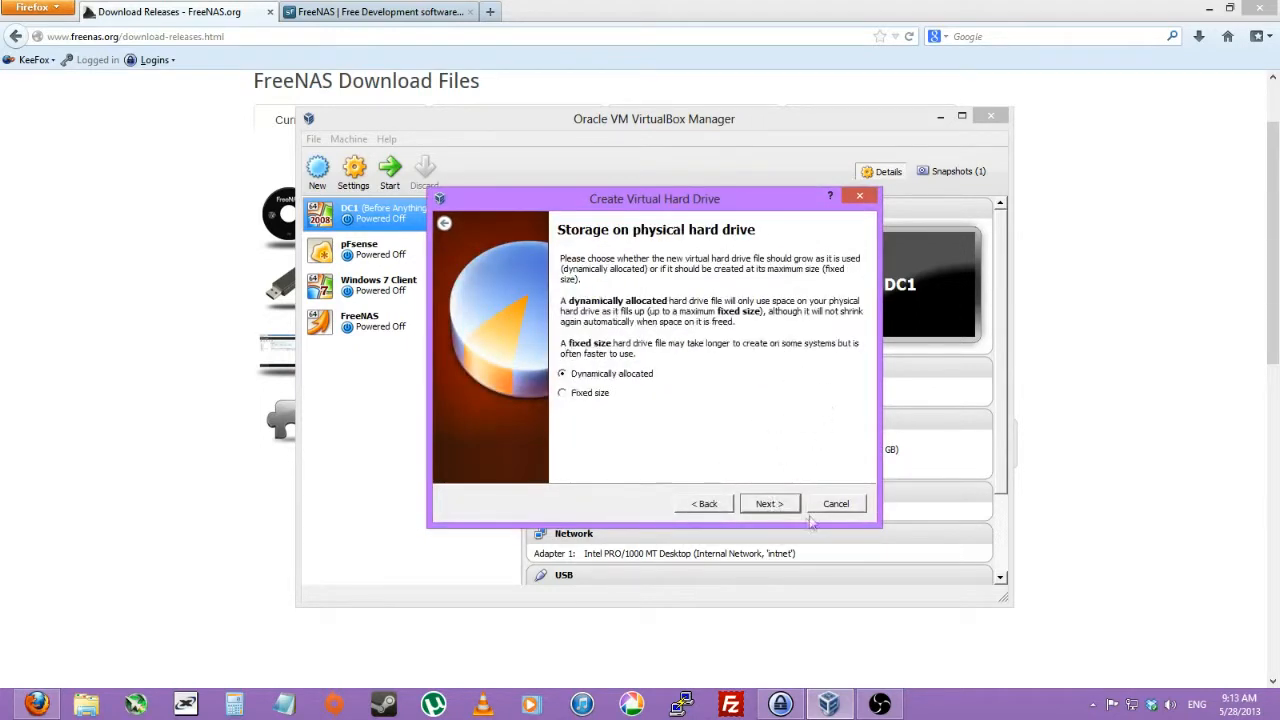
click(768, 504)
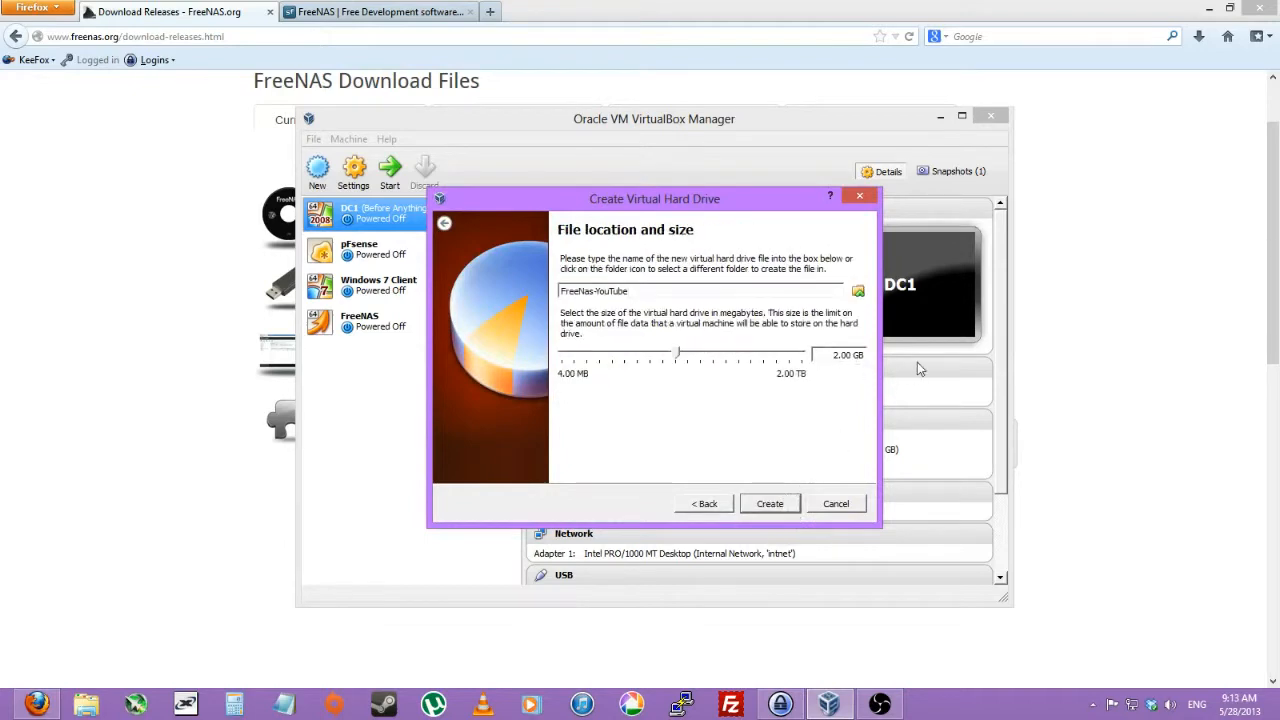
drag(678, 354, 700, 354)
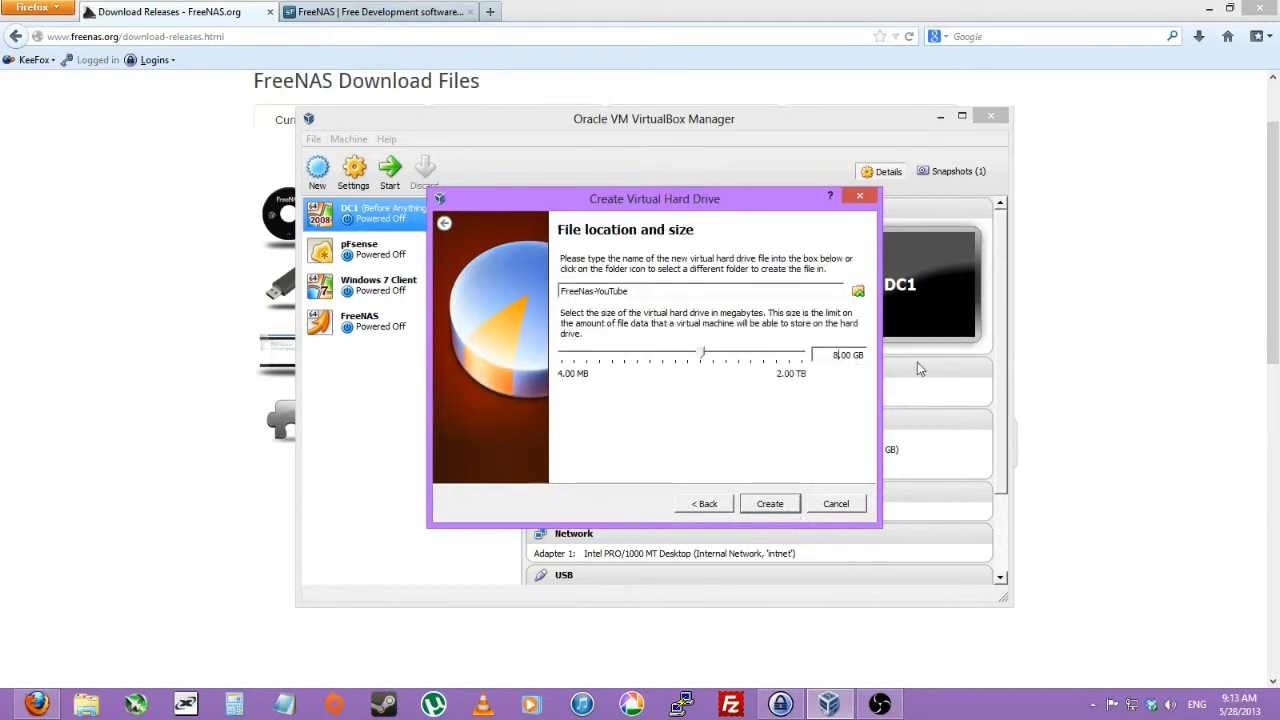
click(768, 504)
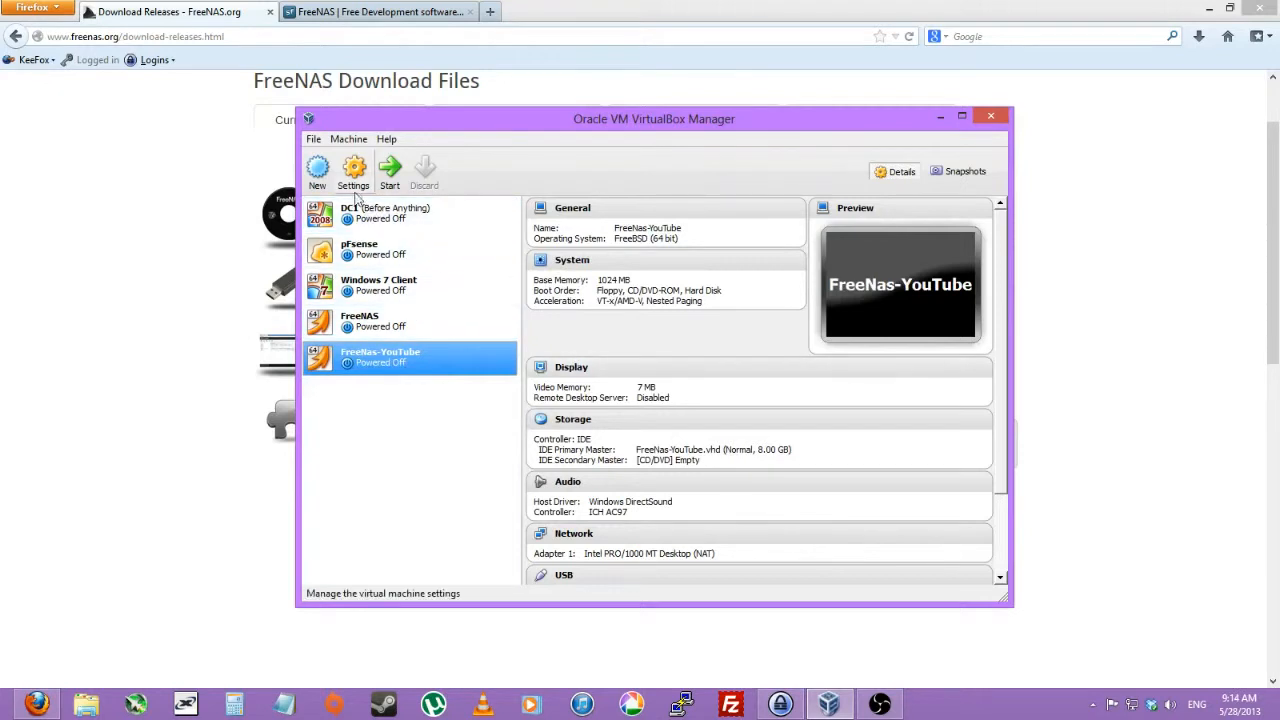
Step: In the VM's Storage settings, add a second dynamically allocated VDI disk on the IDE controller
click(352, 168)
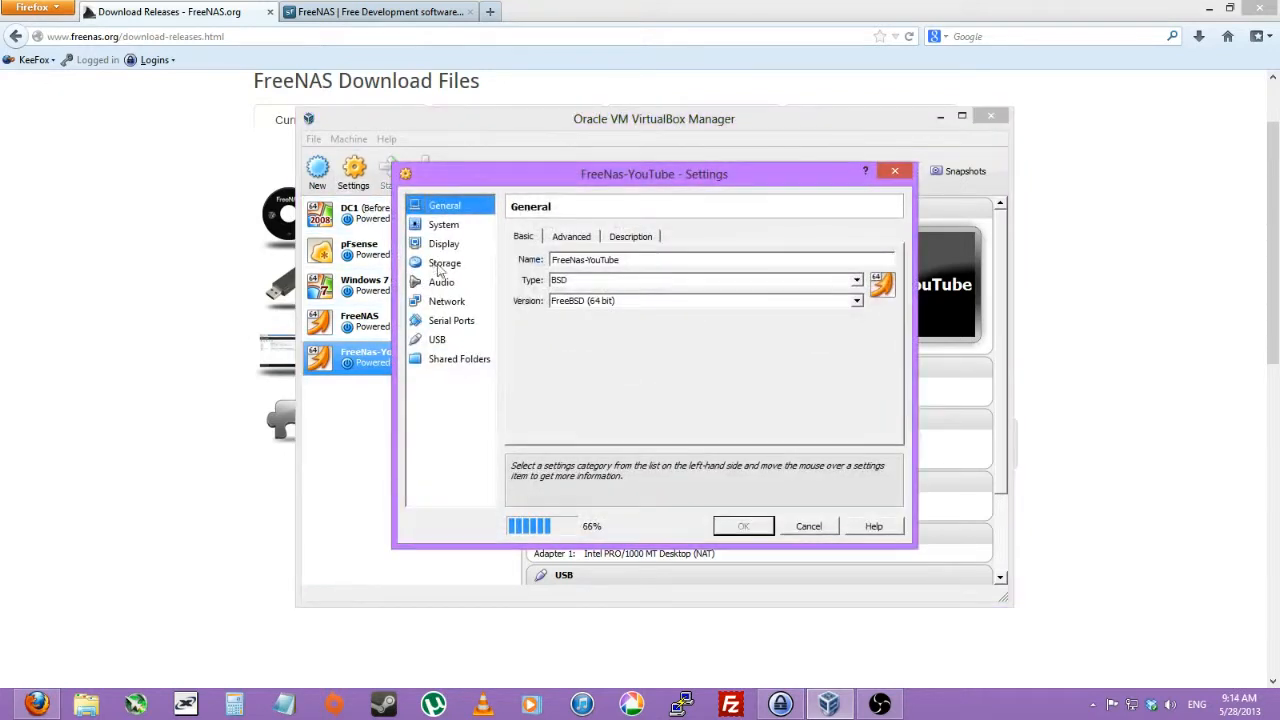
click(444, 264)
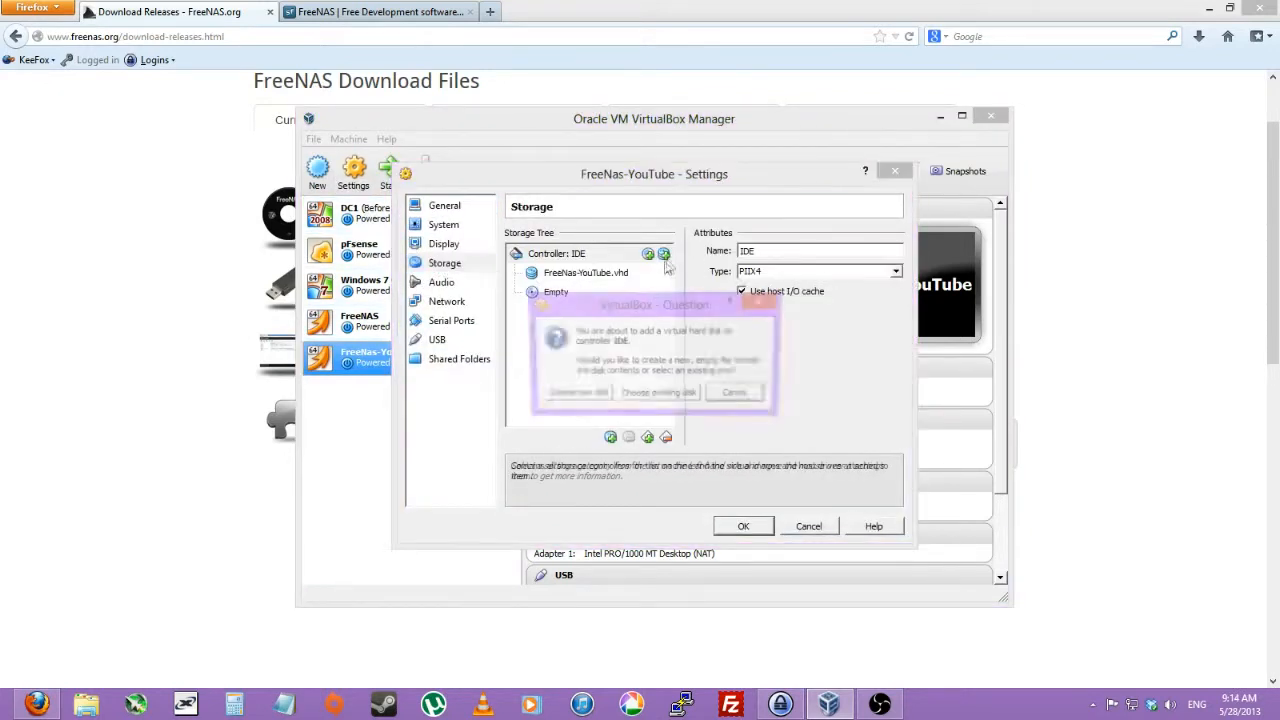
click(576, 392)
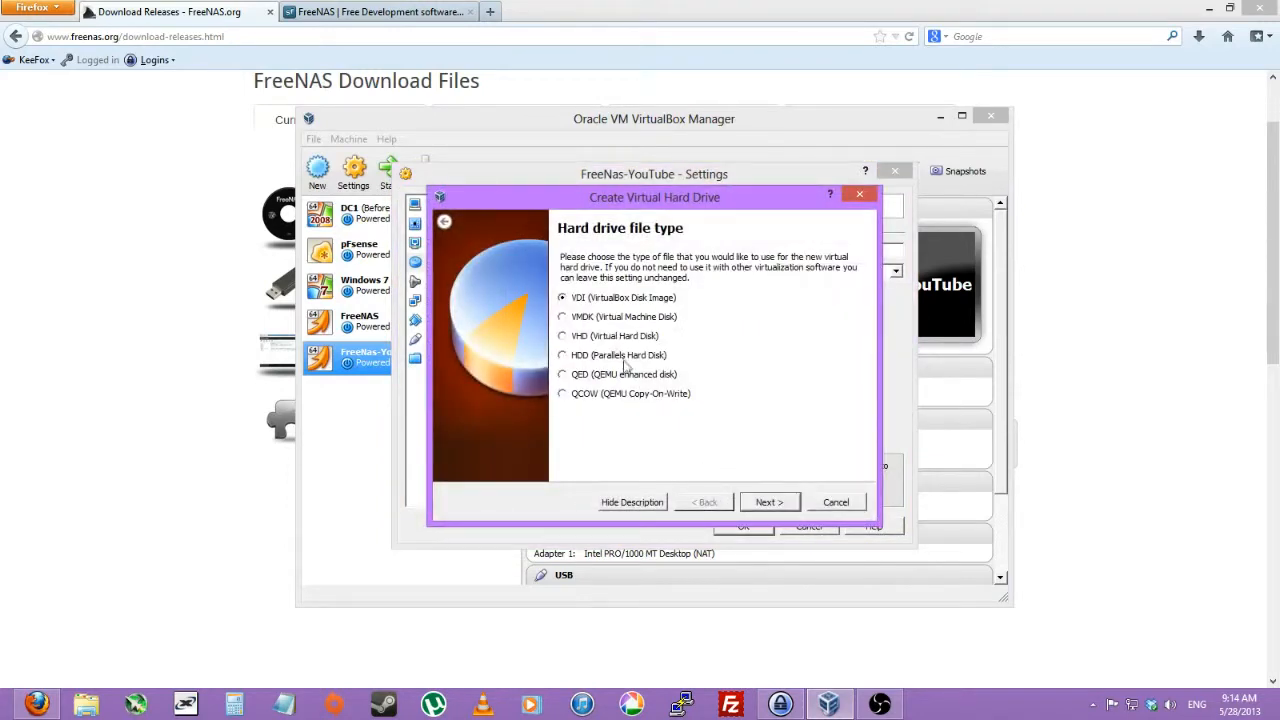
click(768, 500)
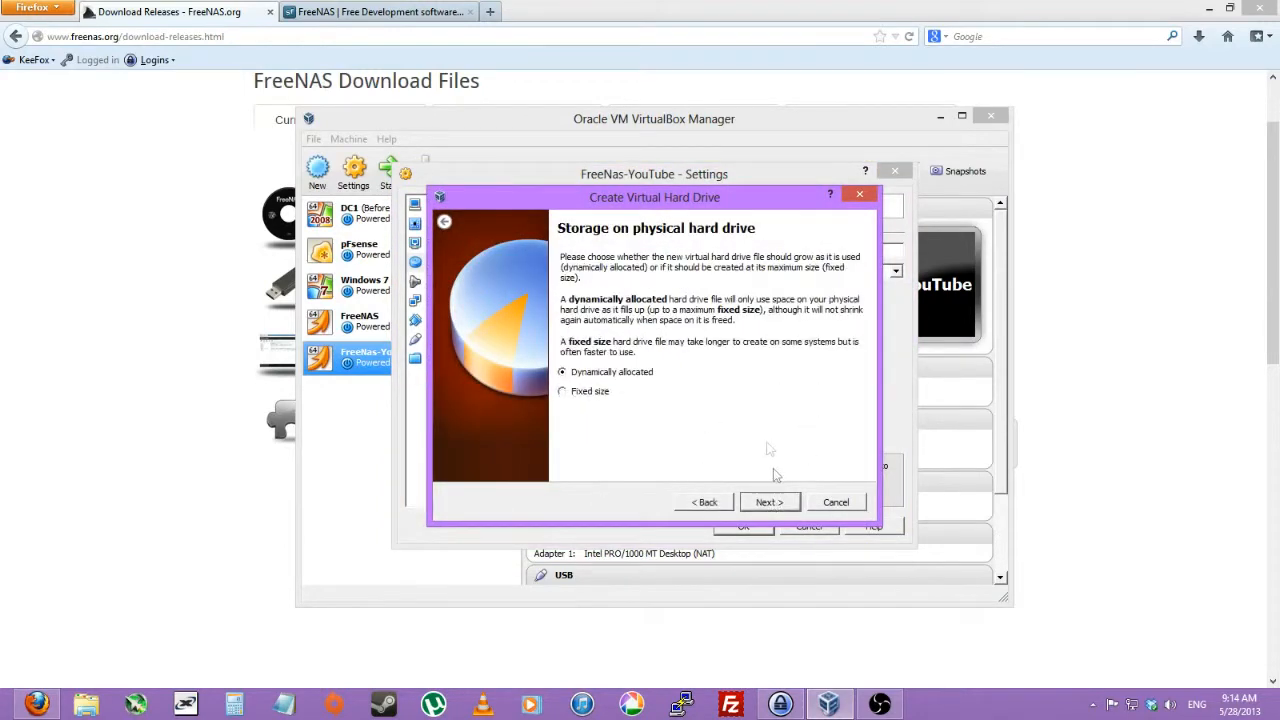
click(770, 502)
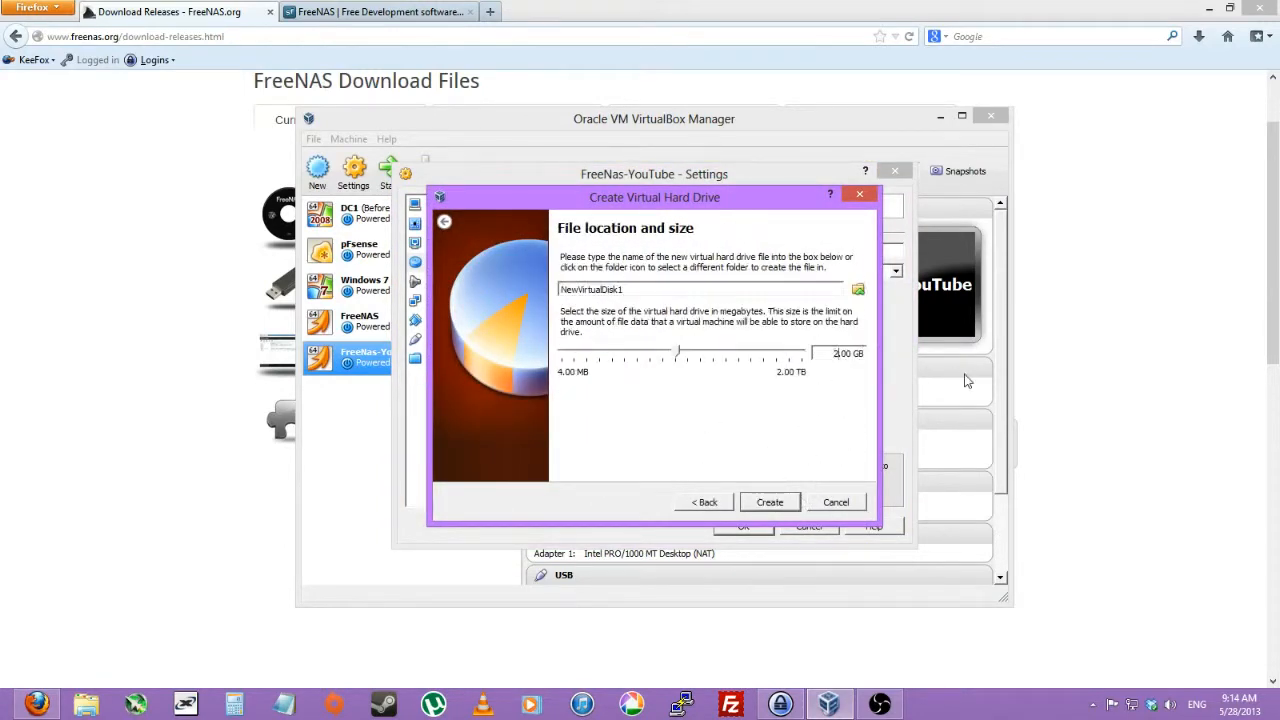
click(768, 502)
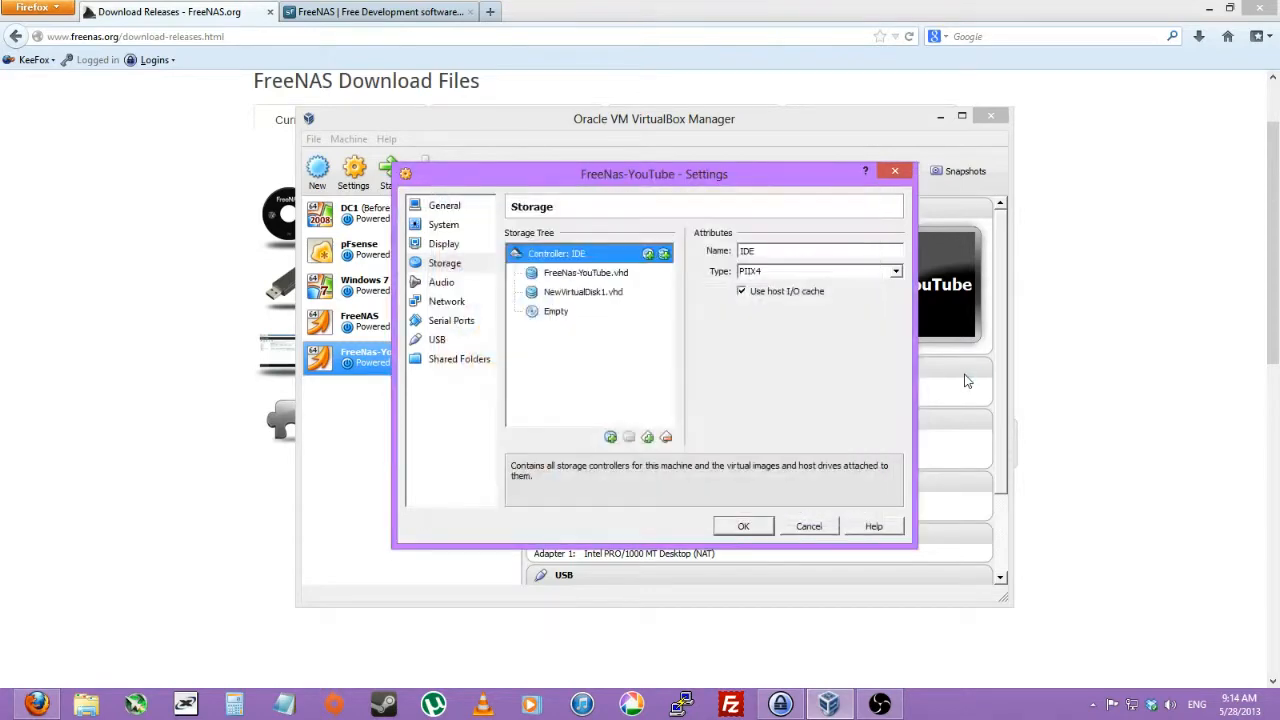
Step: Insert the FreeNAS 8.3.1 x64 ISO into the VM's empty optical drive
click(552, 312)
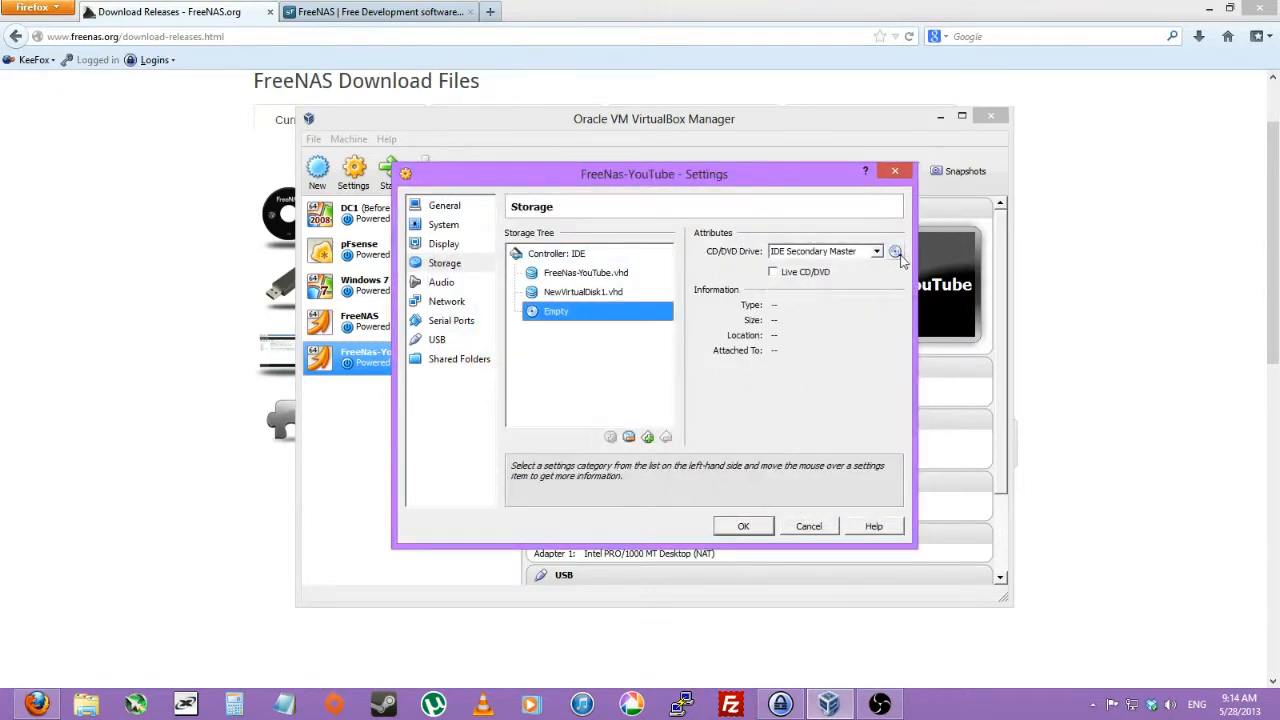
click(896, 252)
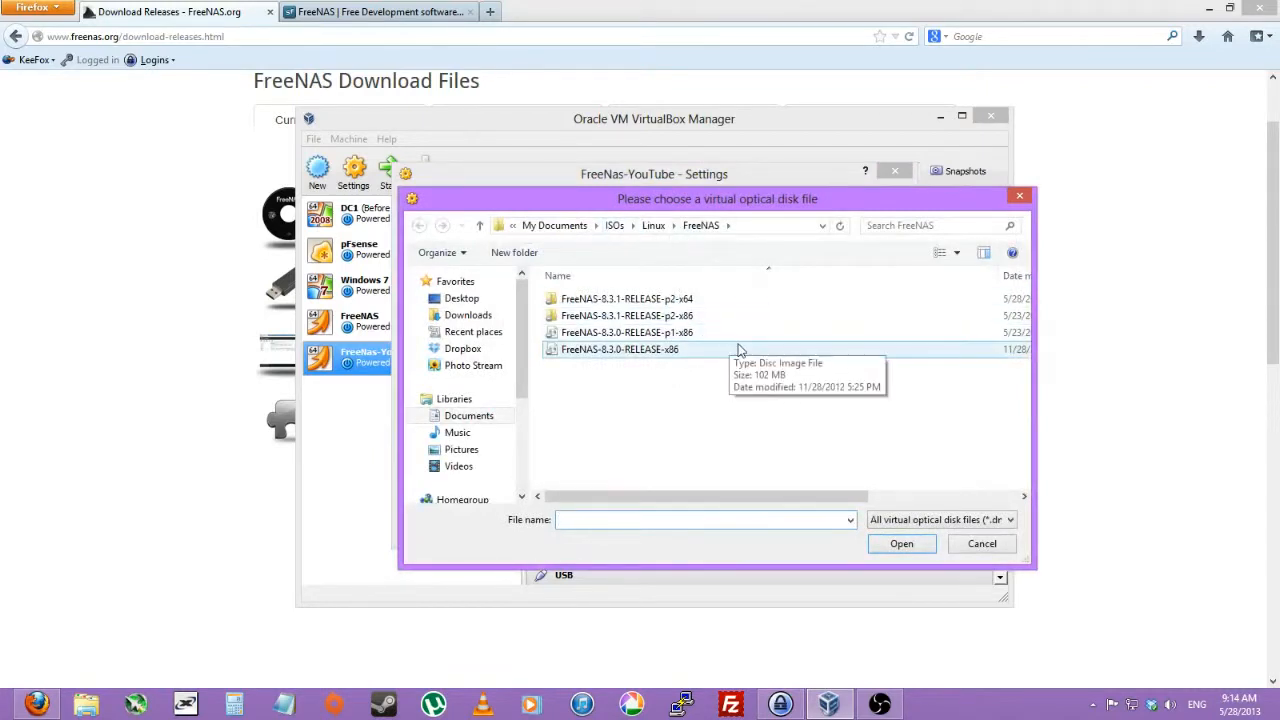
double_click(624, 298)
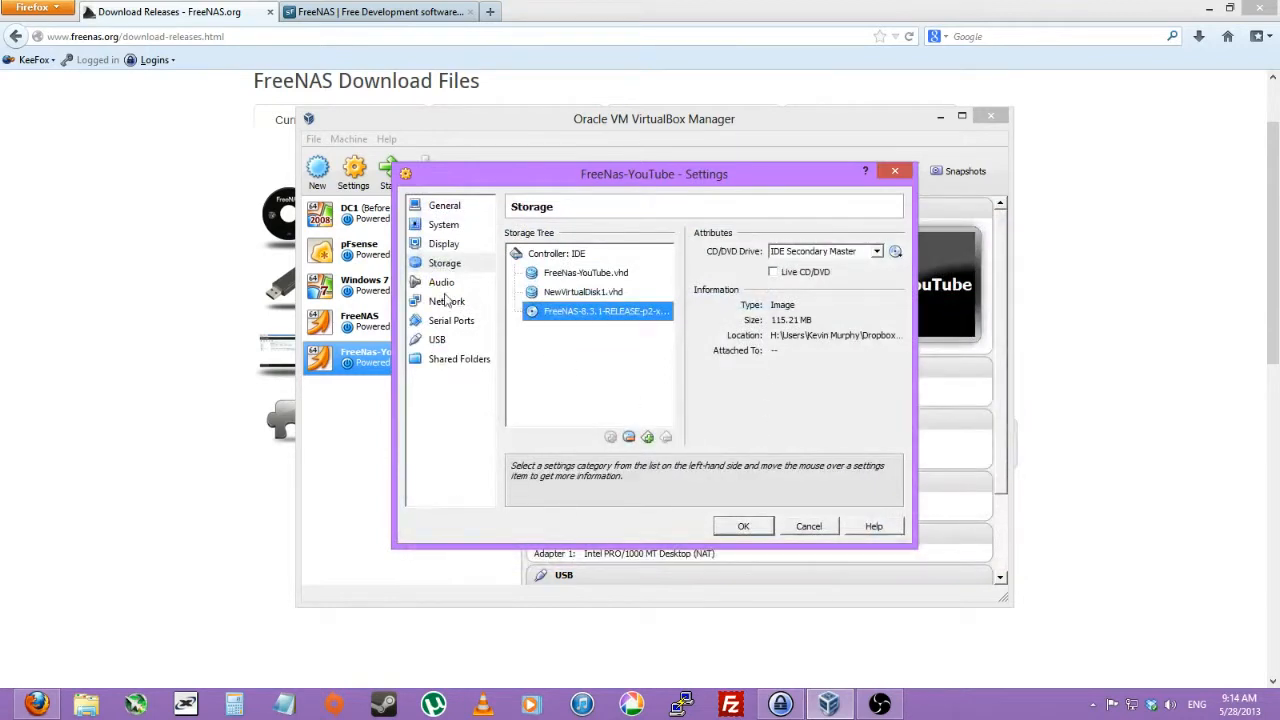
Step: Attach the network adapter as Bridged Adapter with Promiscuous Mode Allow All and save the settings
click(440, 280)
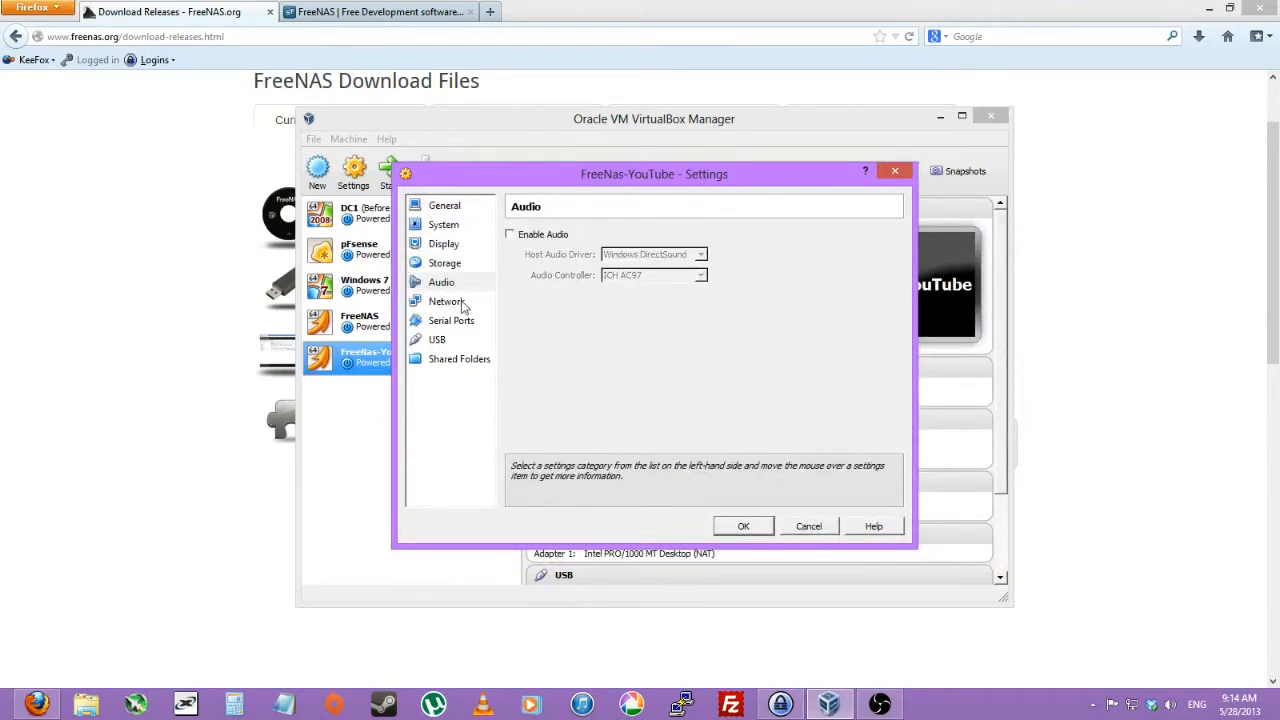
click(446, 300)
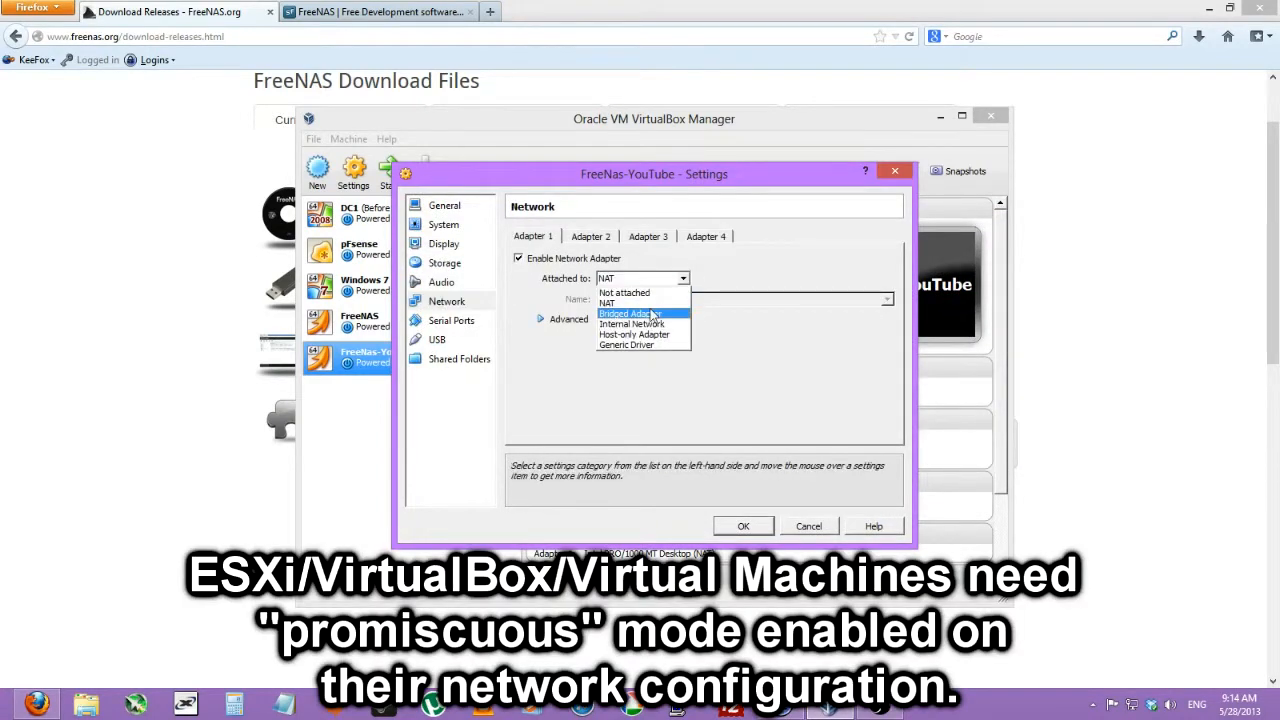
click(628, 312)
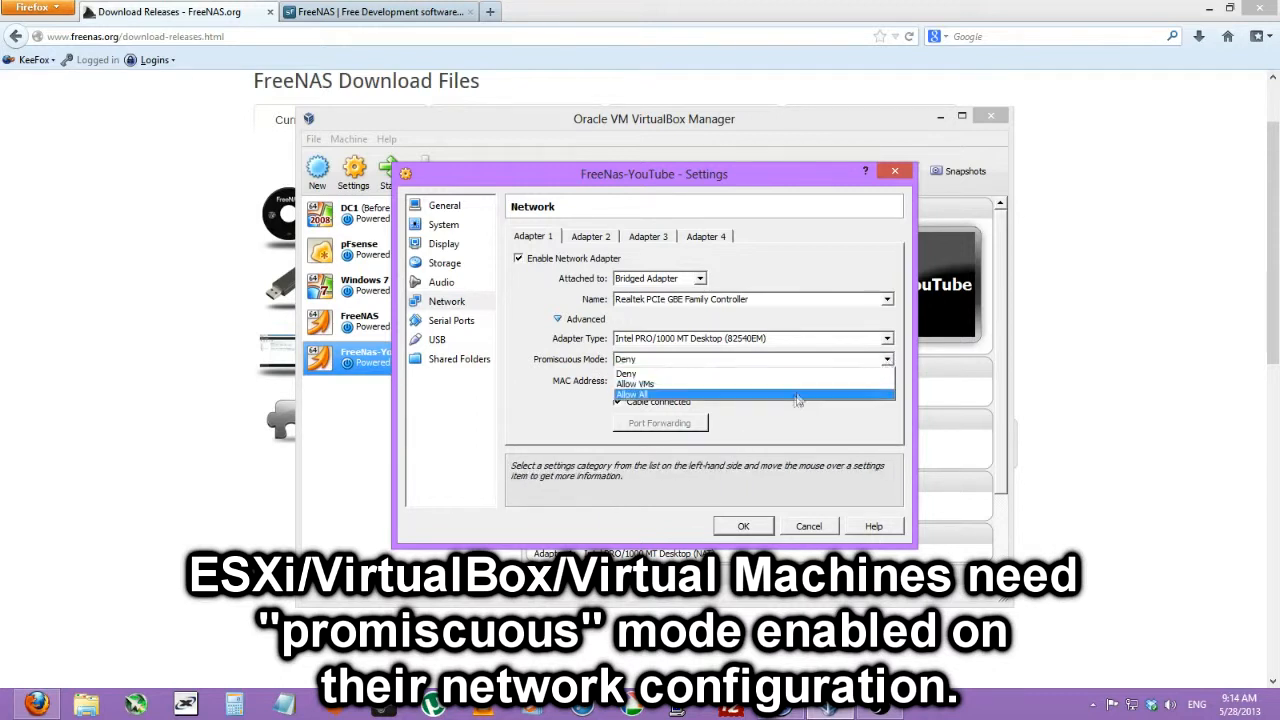
click(632, 394)
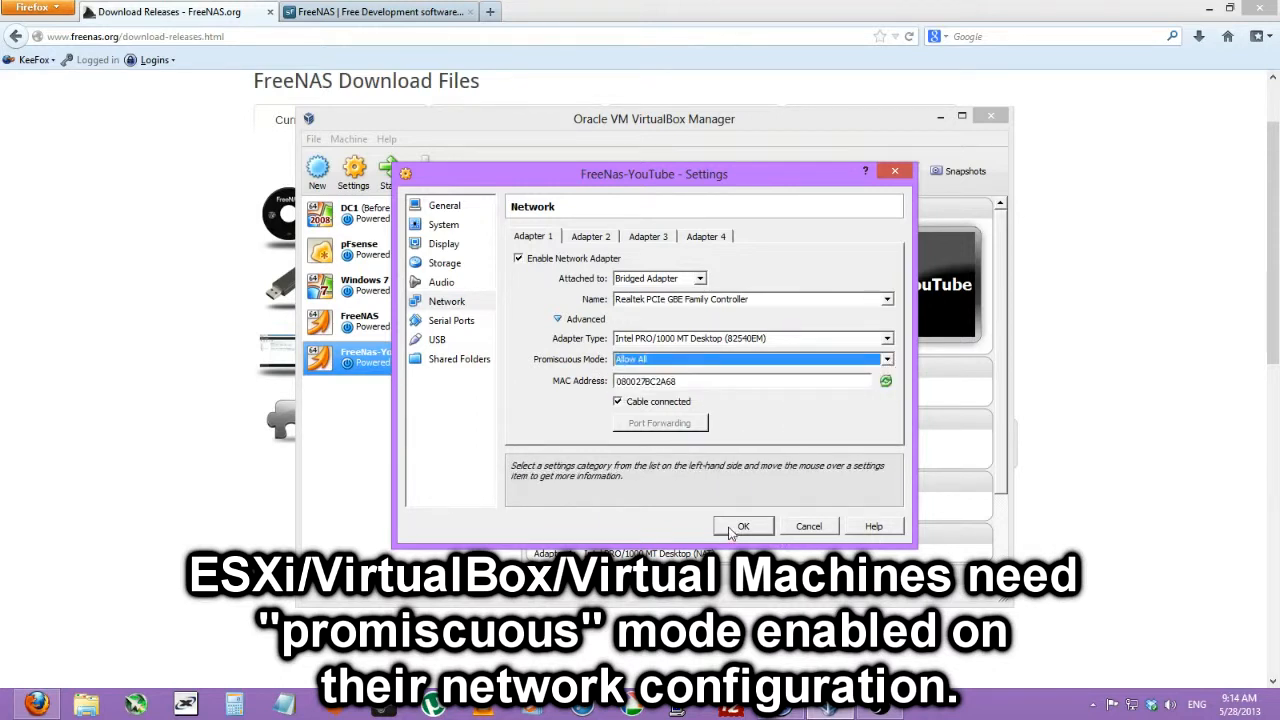
click(744, 526)
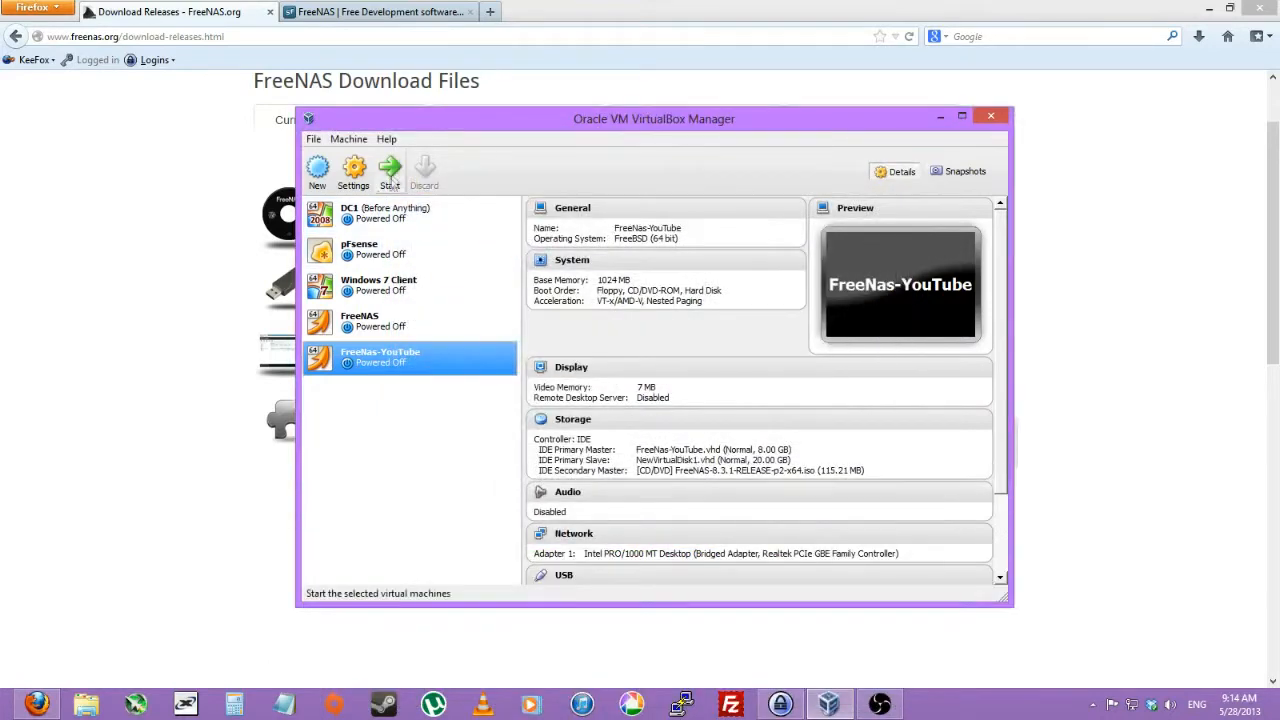
Step: Start the FreeNas-YouTube VM so it boots the FreeNAS 8.3.1 installer from the ISO
click(388, 168)
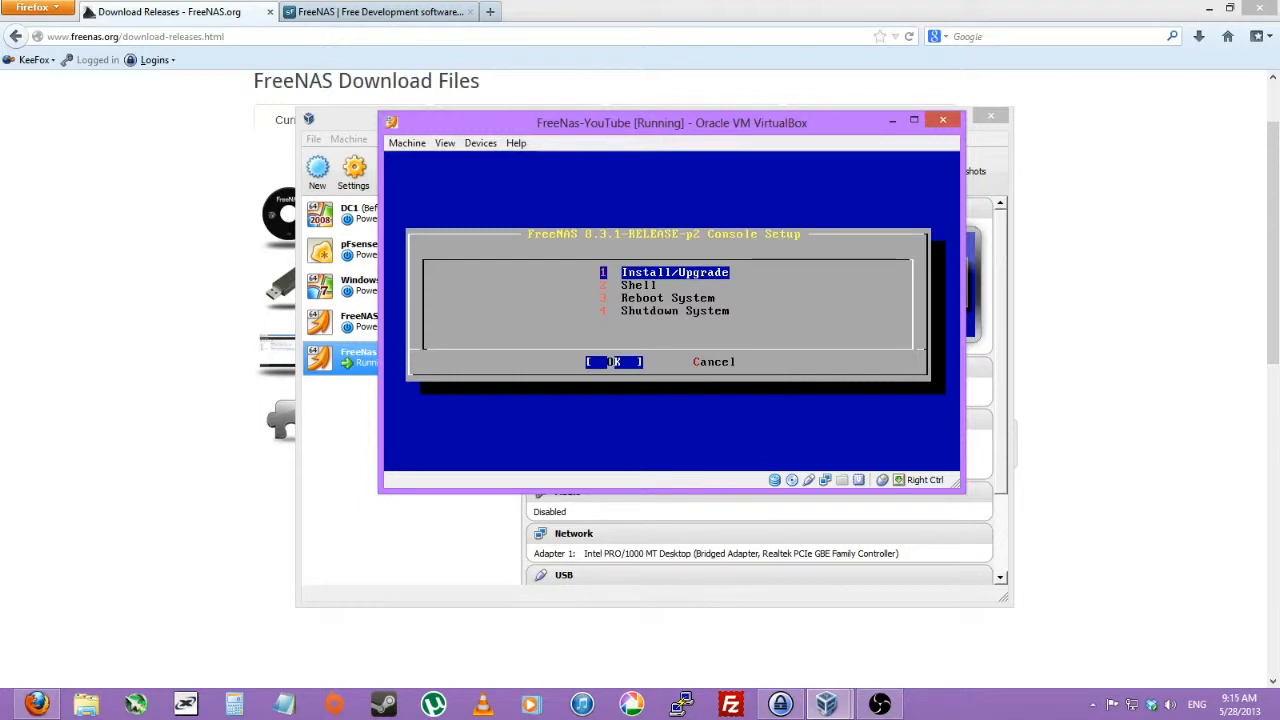
Step: Choose Install/Upgrade, select the 8 GB ada0 disk, and accept the erase warning to install FreeNAS
click(612, 362)
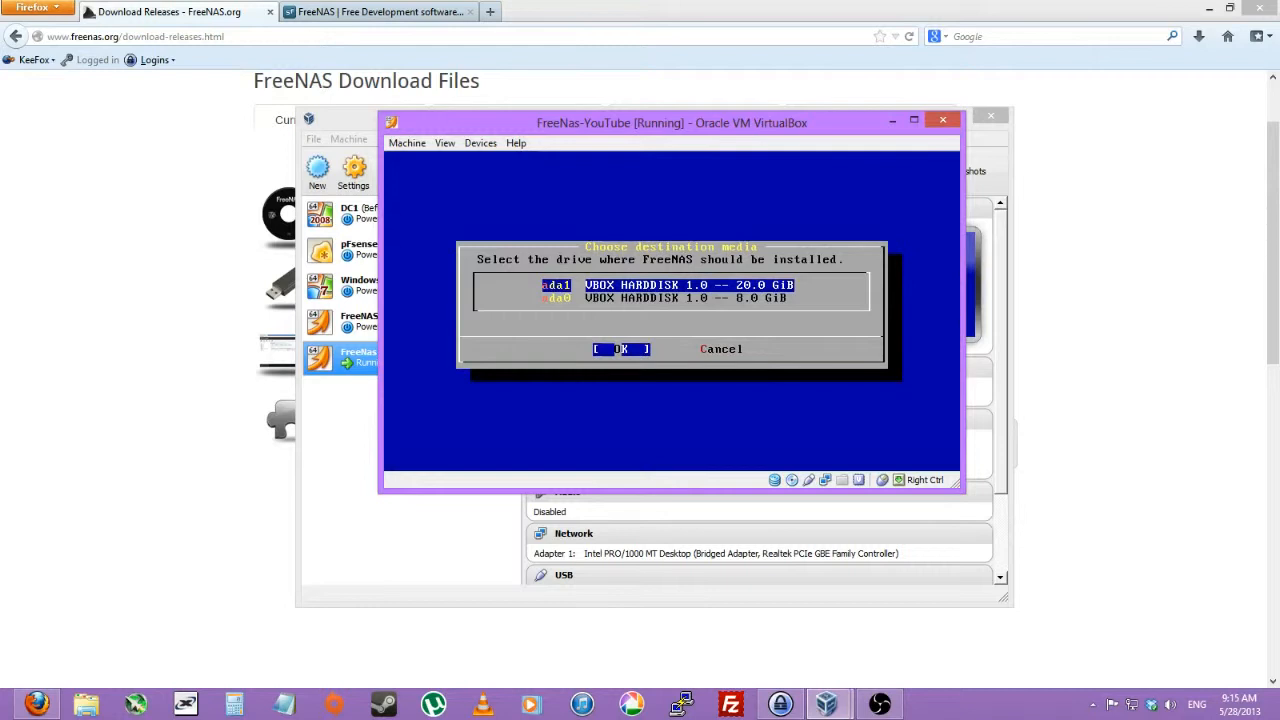
key(Down)
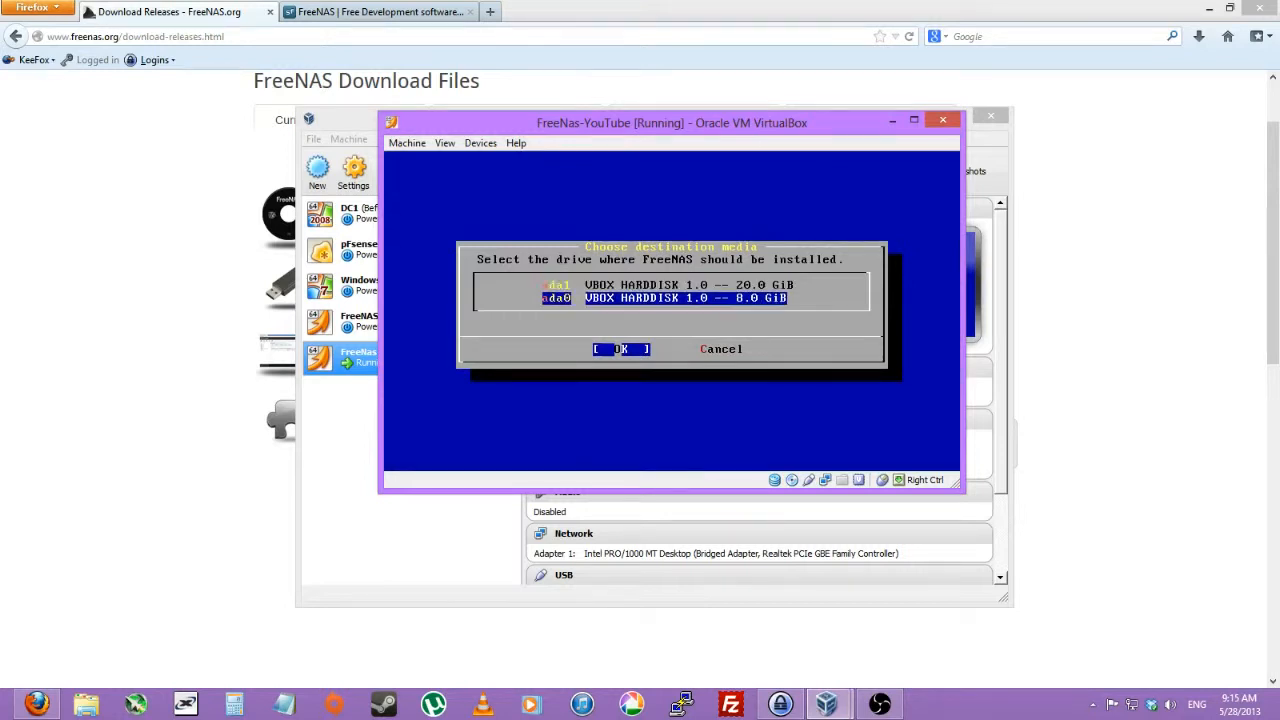
click(620, 348)
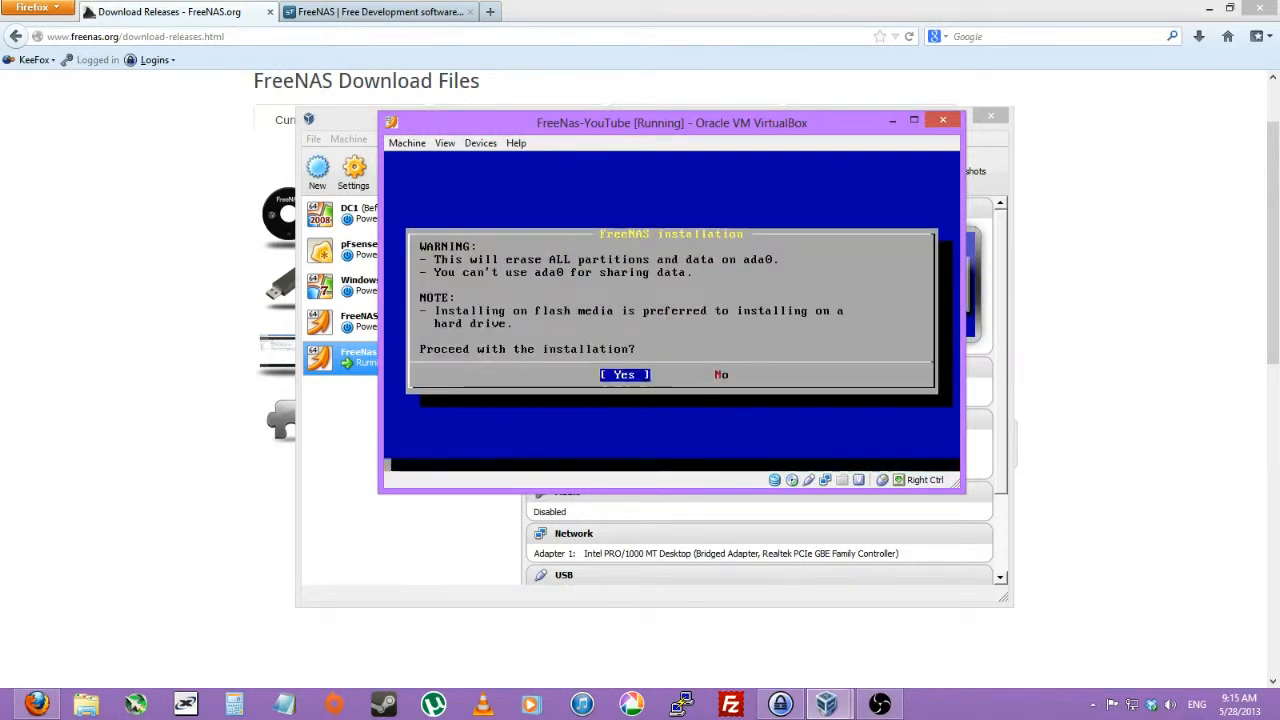
click(624, 374)
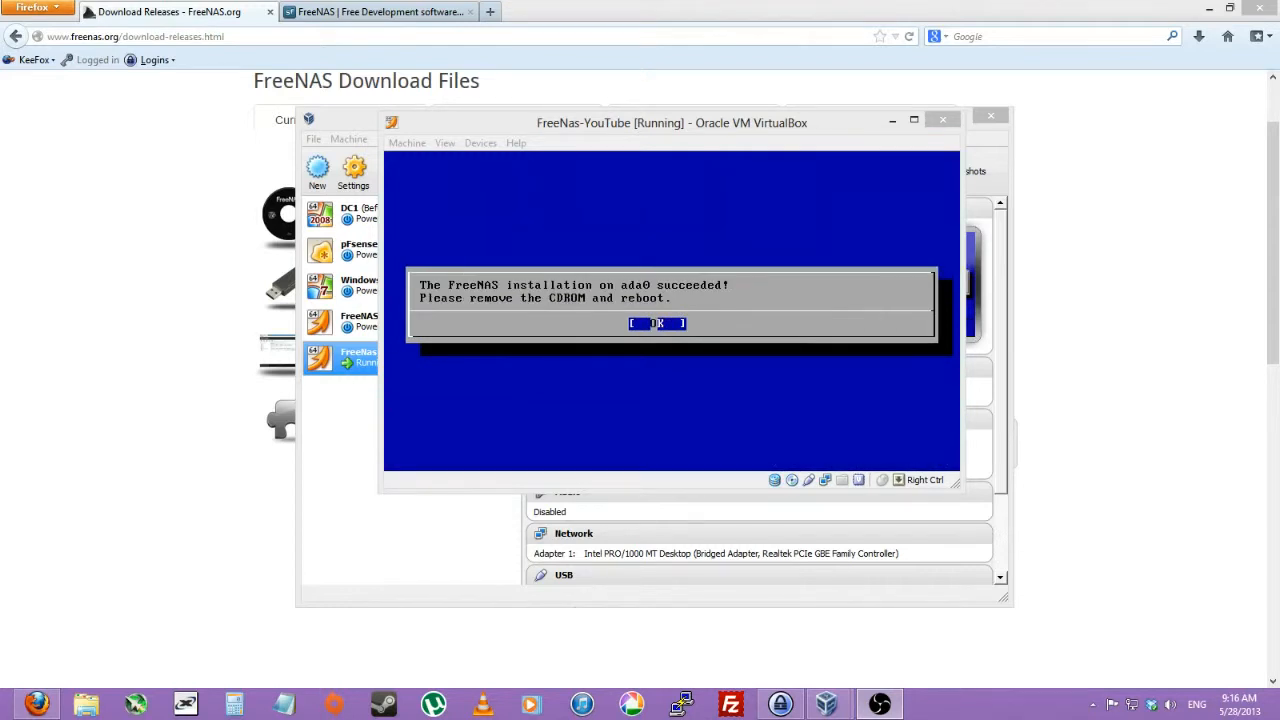
Step: Acknowledge the successful install message and shut down the FreeNAS system
click(656, 322)
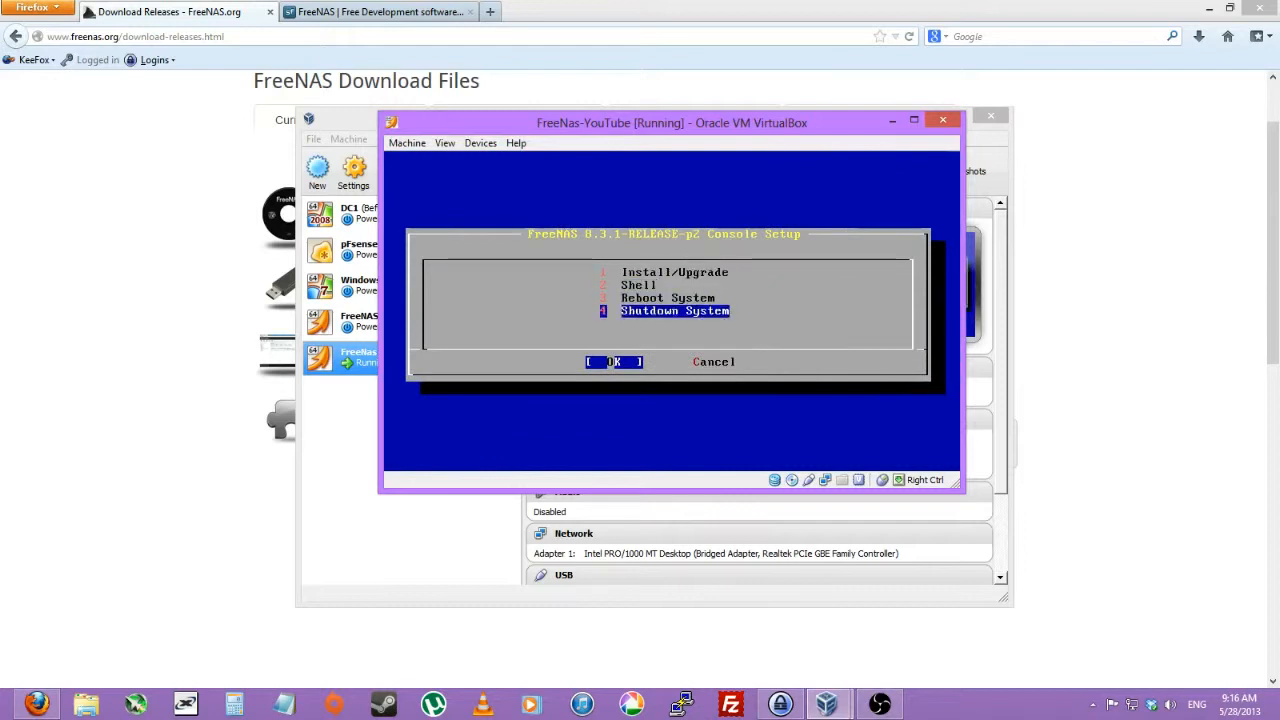
click(612, 362)
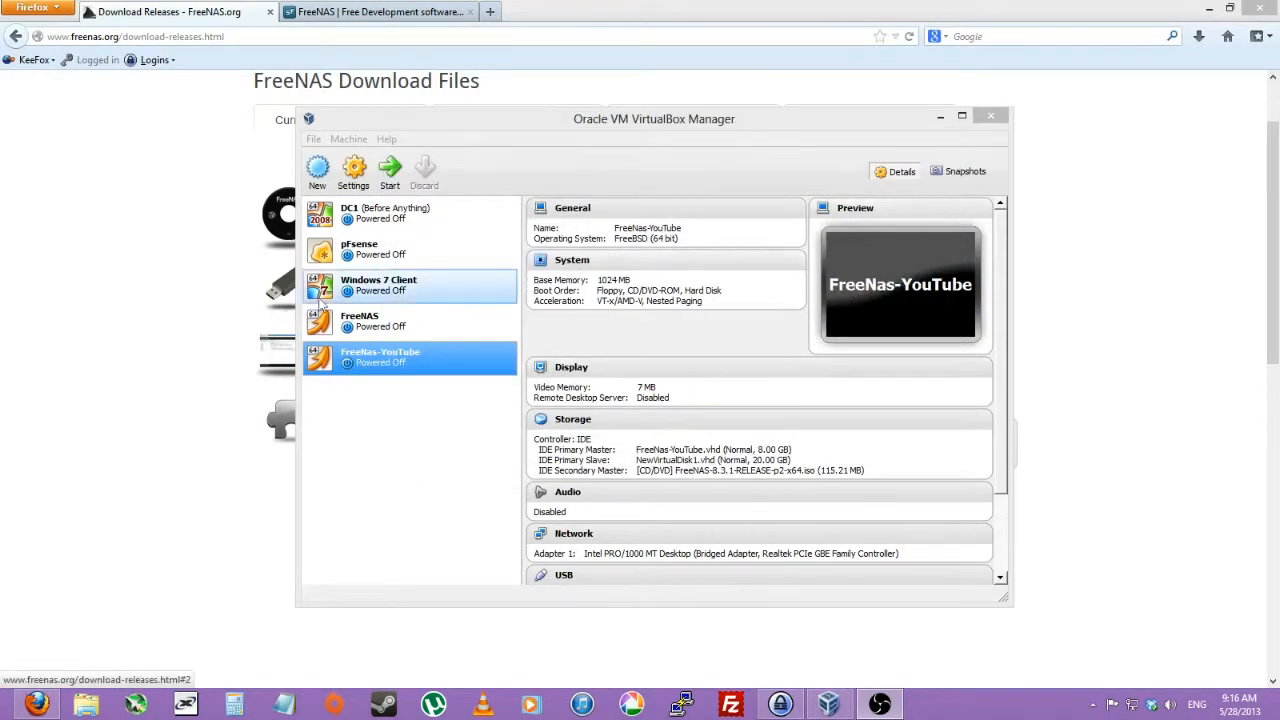
Step: Remove the FreeNAS disc from the optical drive and boot the VM from its hard disk
click(352, 168)
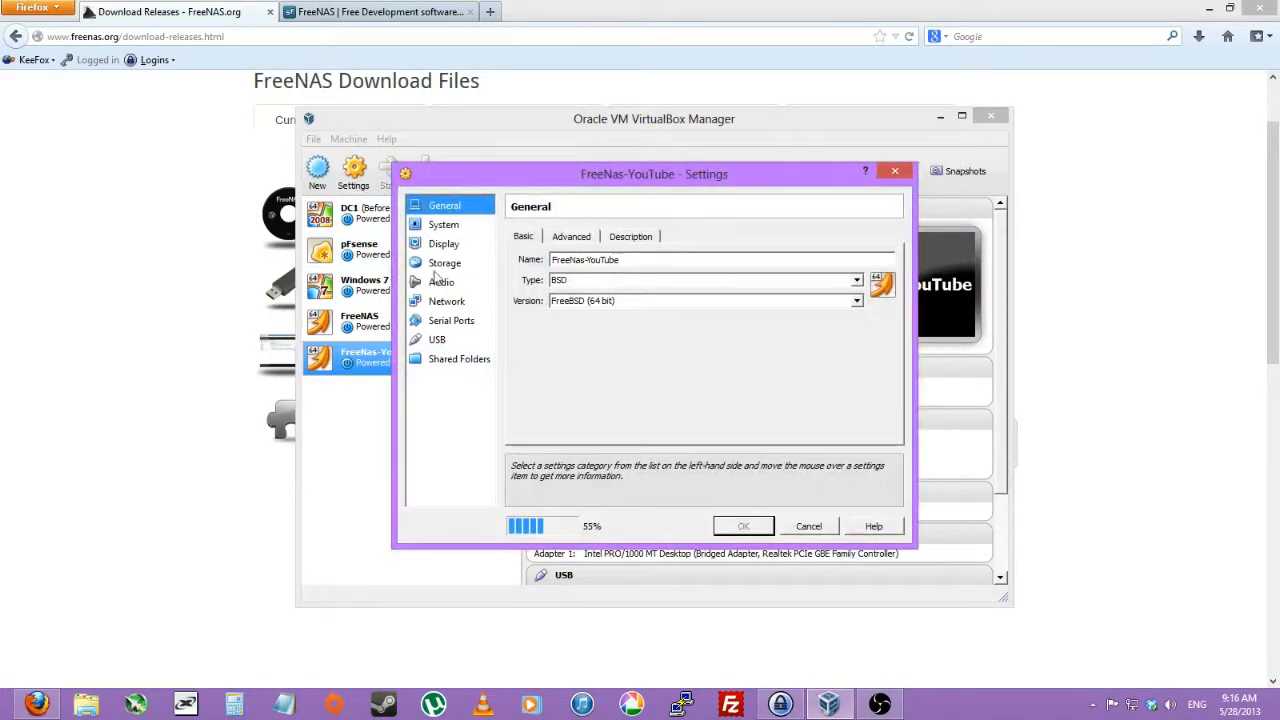
click(444, 262)
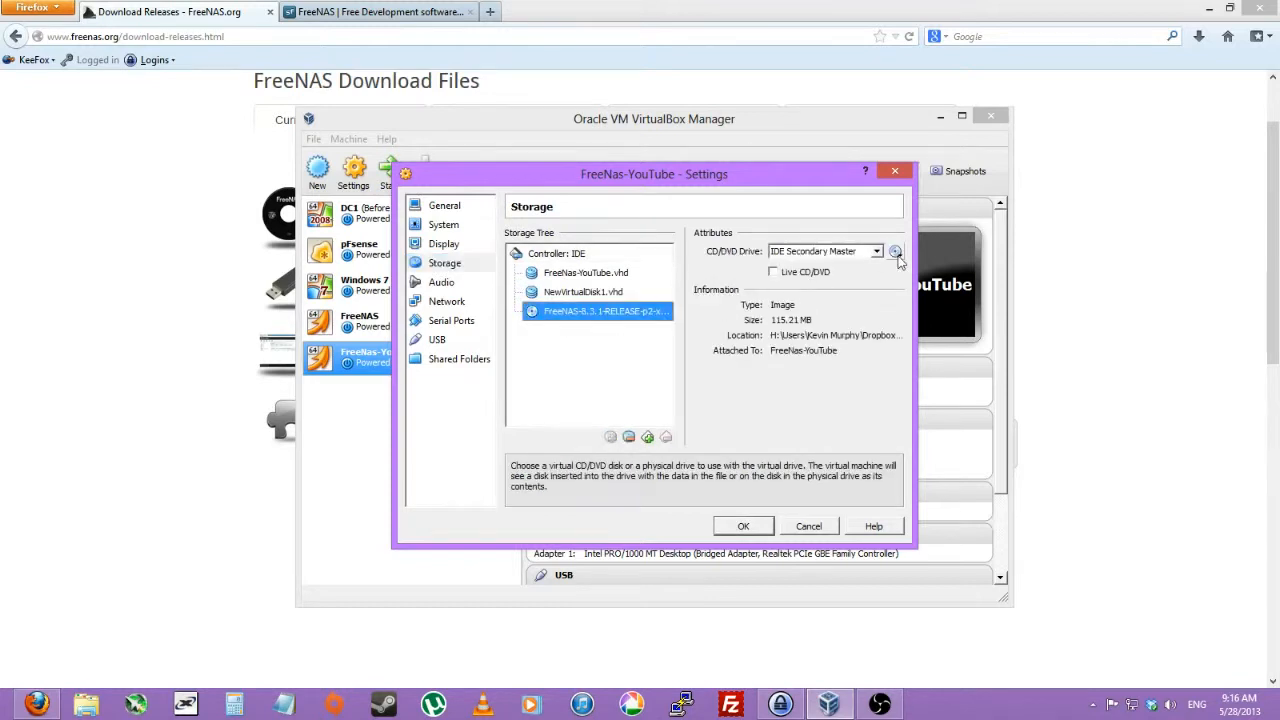
click(896, 252)
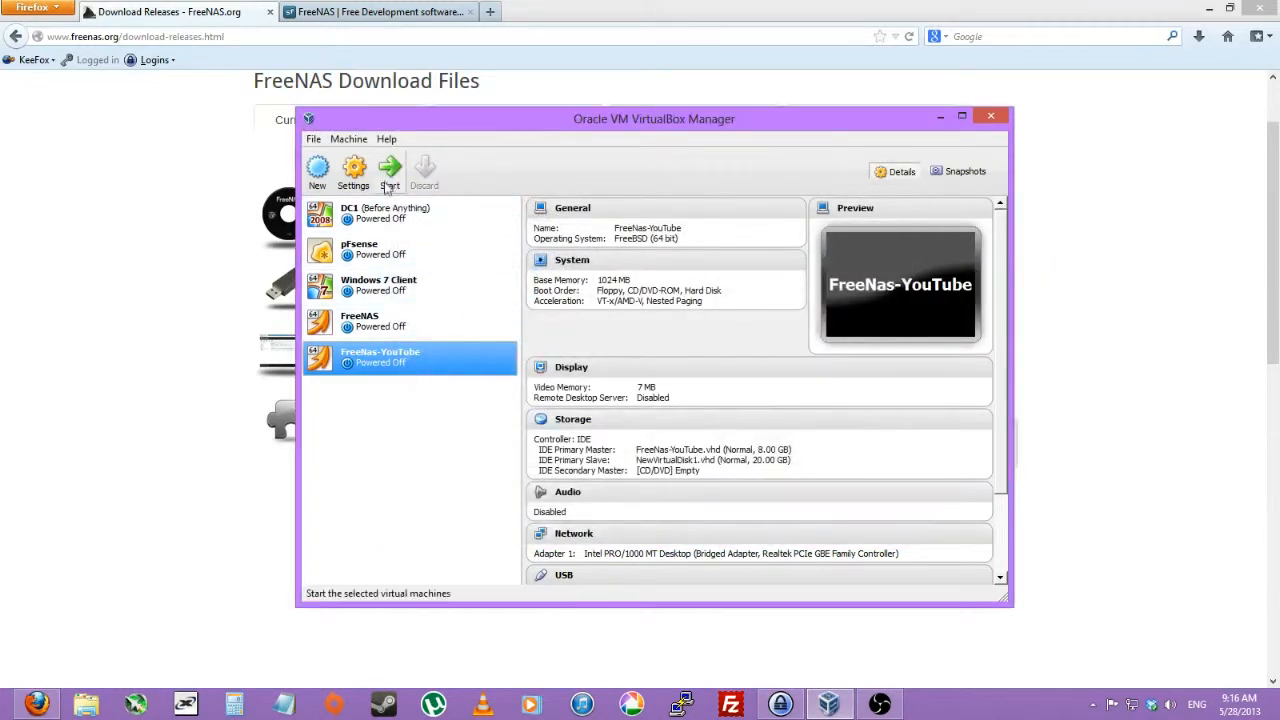
click(388, 168)
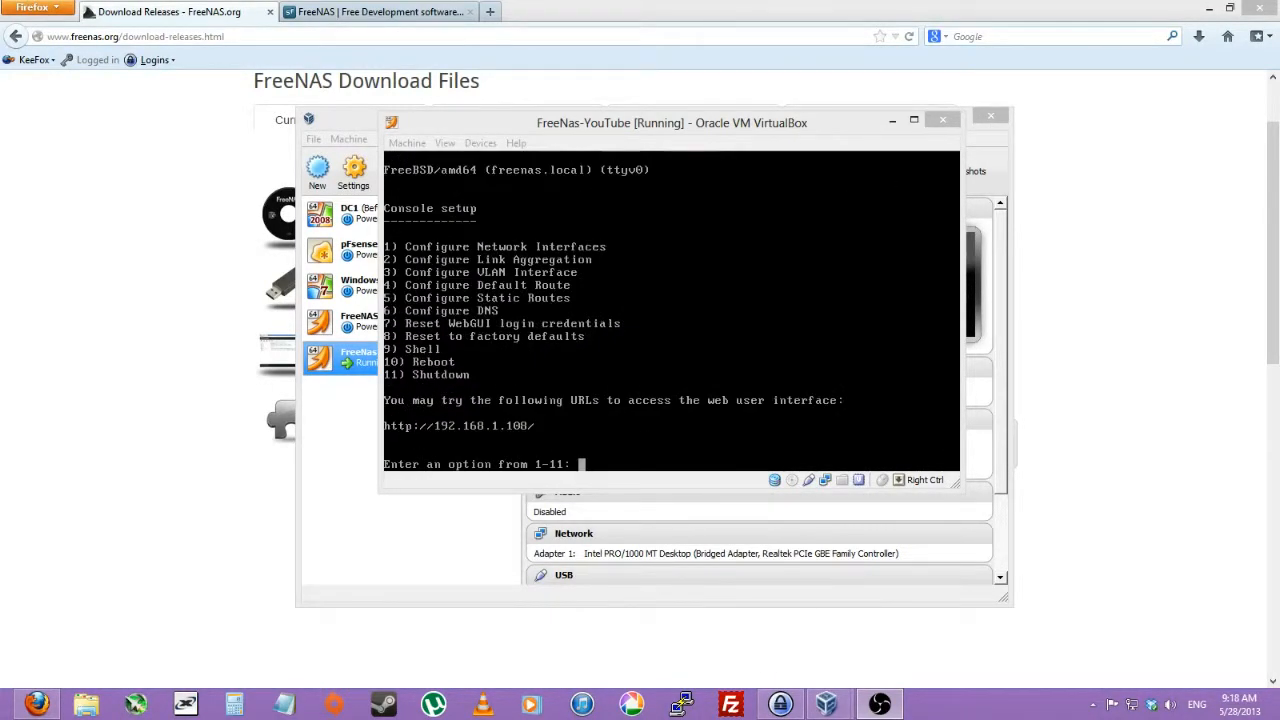
mouse_move(502, 446)
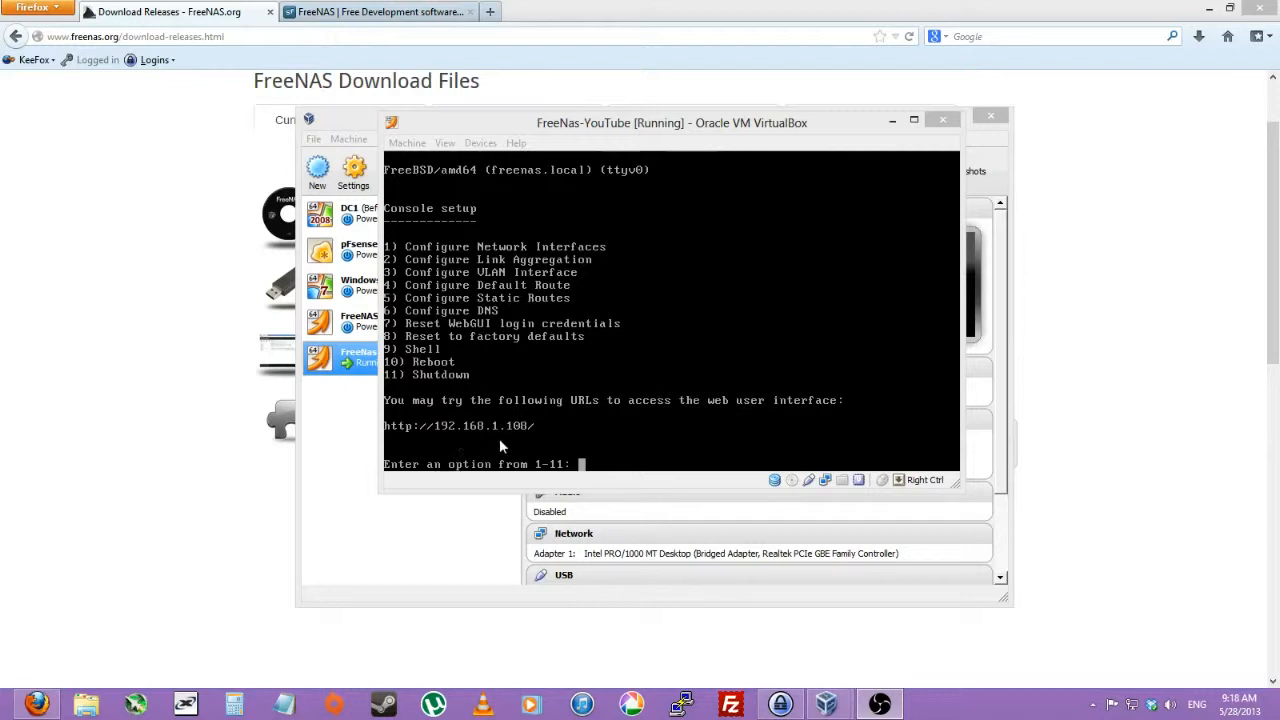
mouse_move(516, 442)
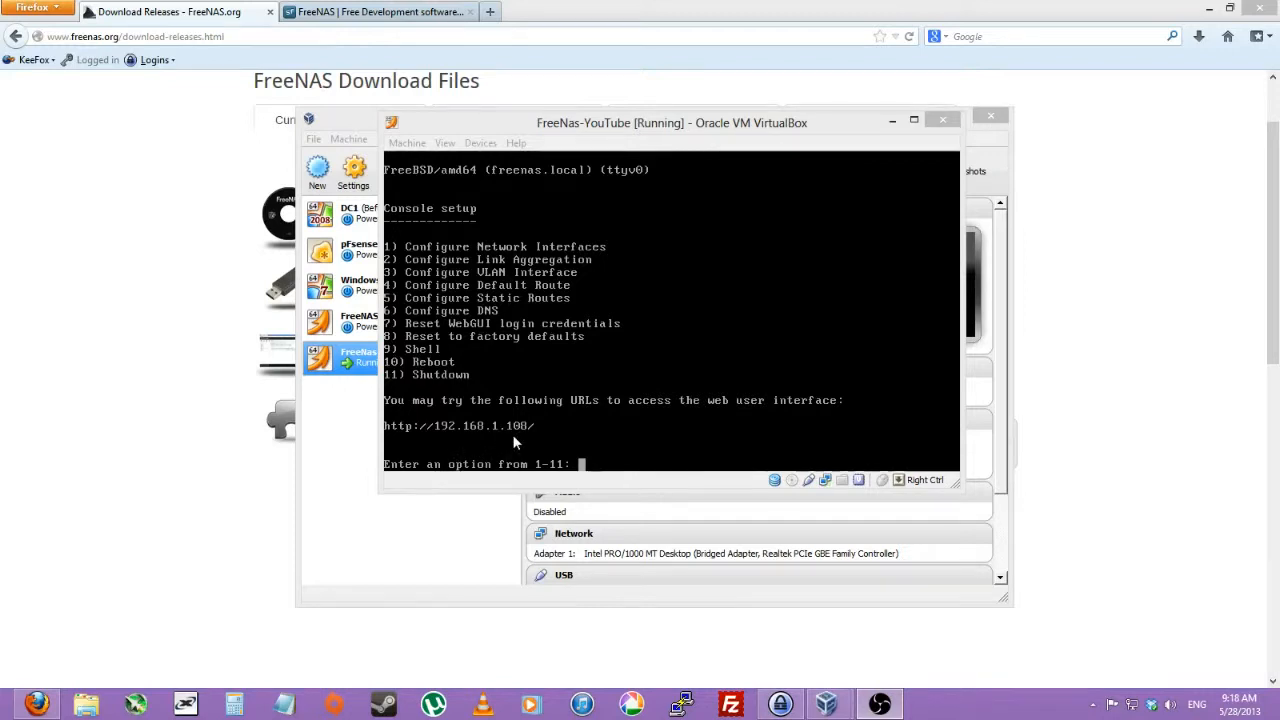
mouse_move(500, 464)
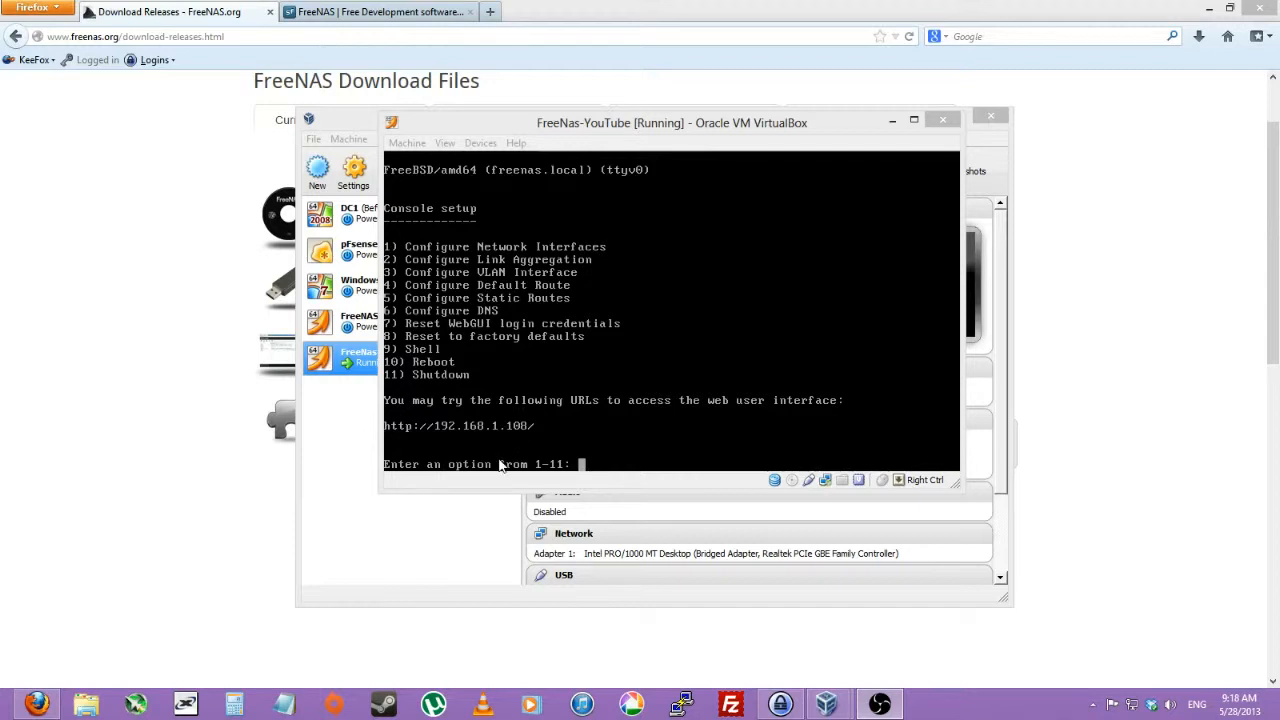
mouse_move(524, 440)
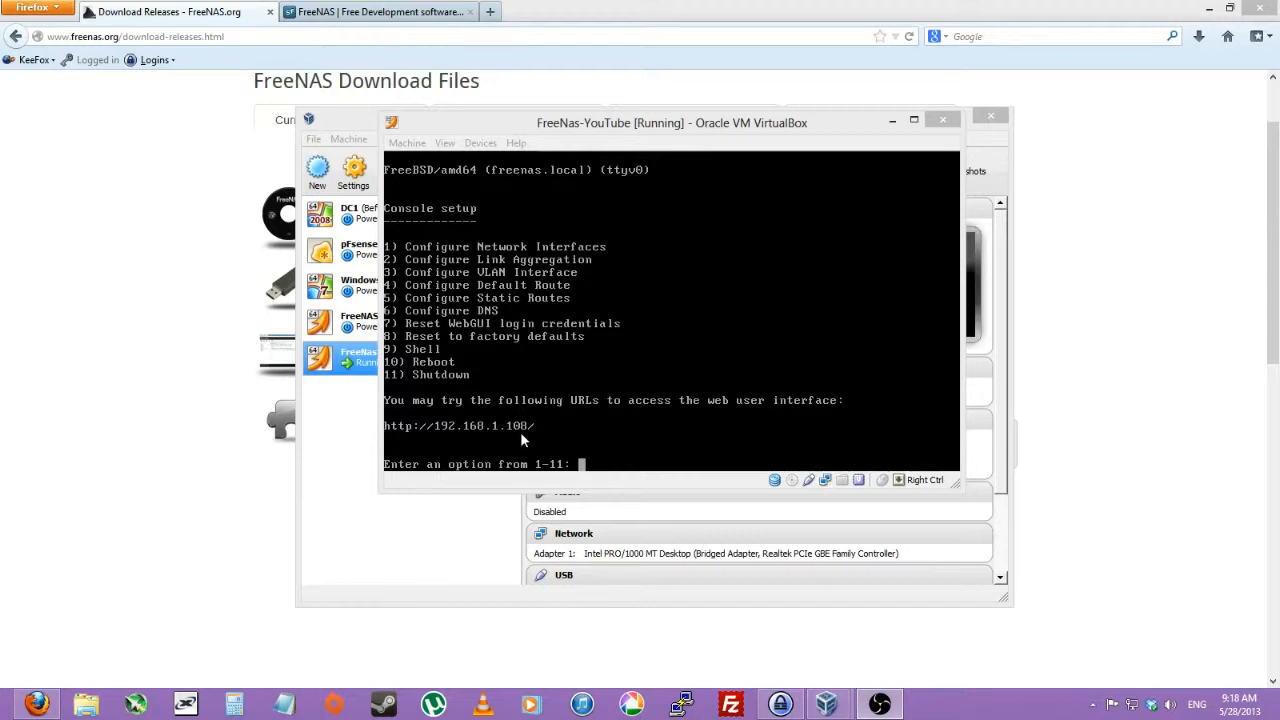
mouse_move(512, 432)
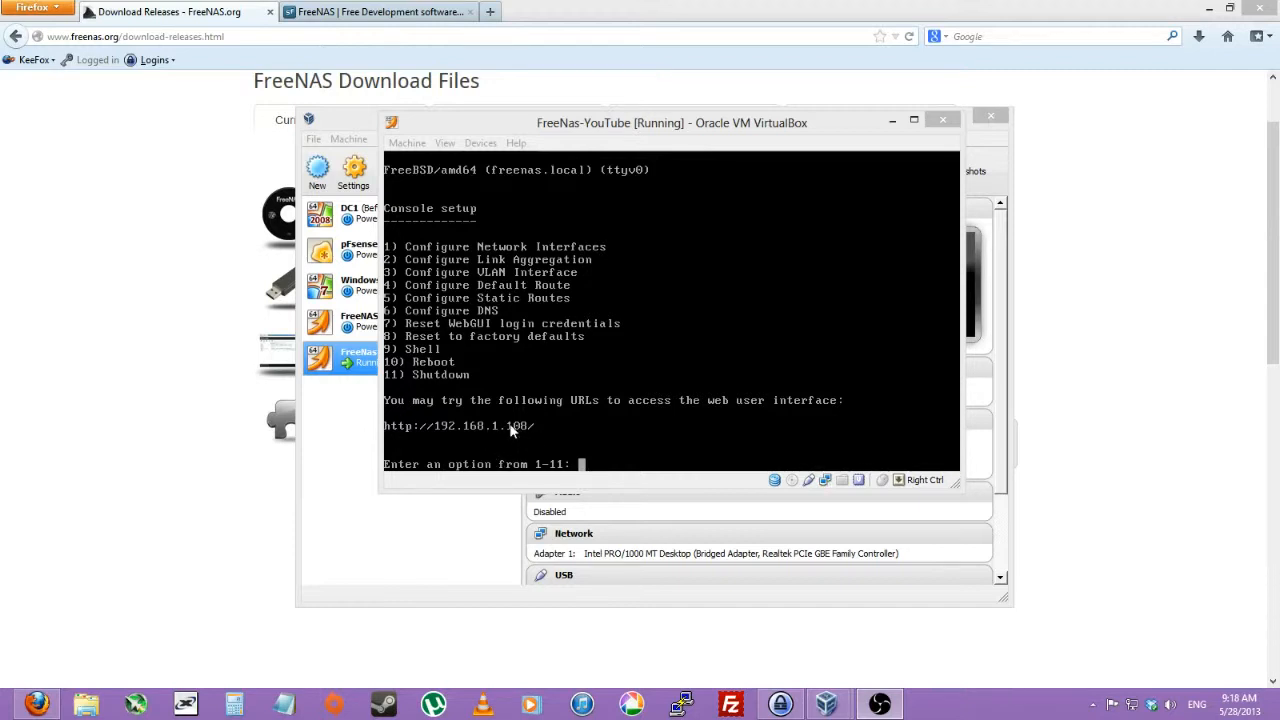